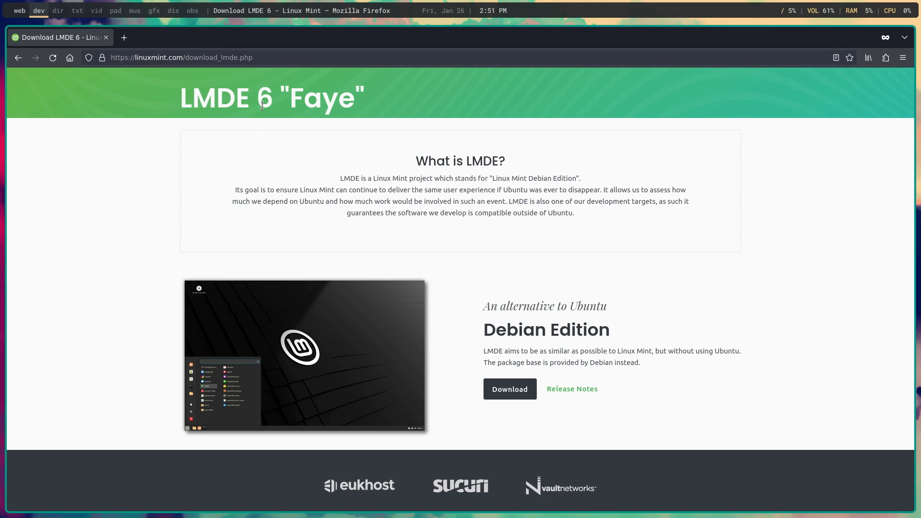
mouse_move(613, 136)
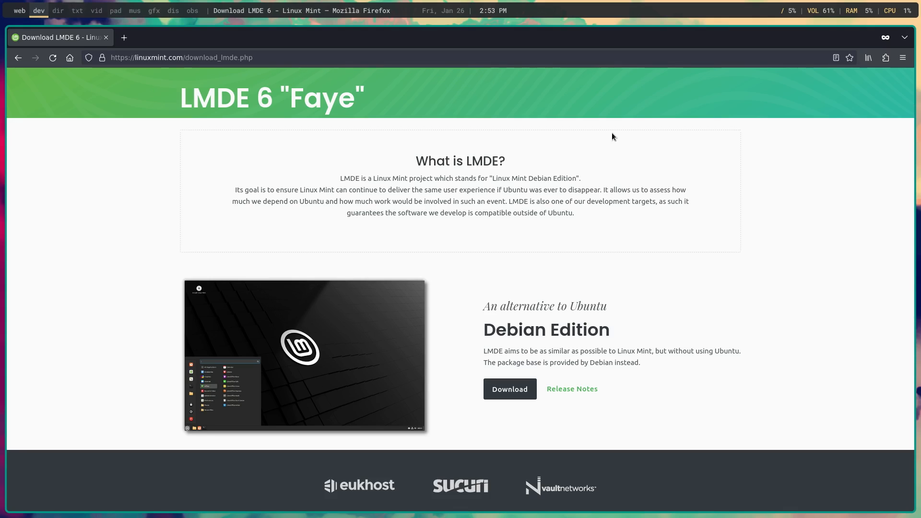
mouse_move(548, 256)
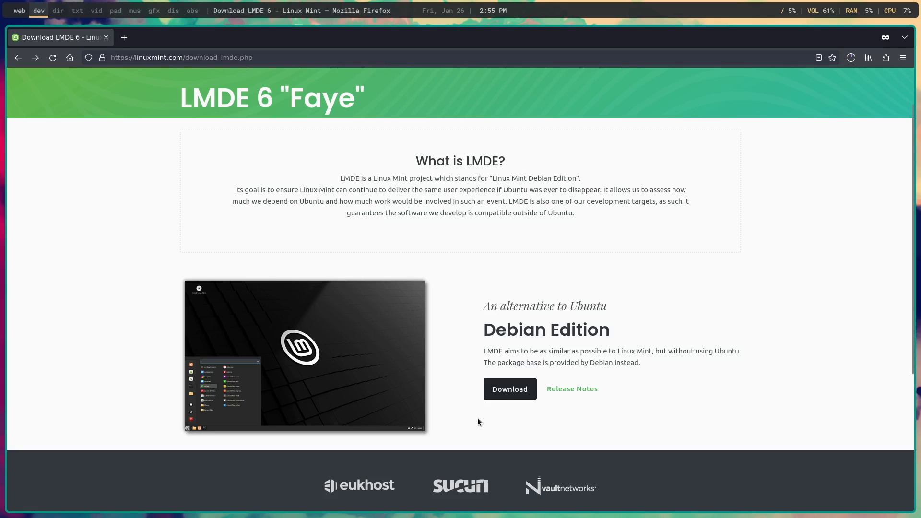
Start the LMDE 6 Cinnamon 64-bit ISO download and check its progress in the downloads panel
click(509, 389)
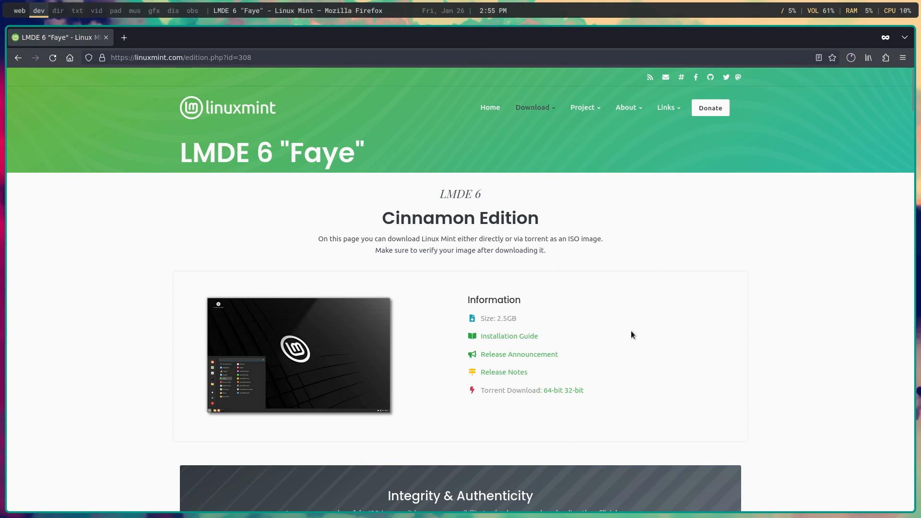
scroll(down, 3)
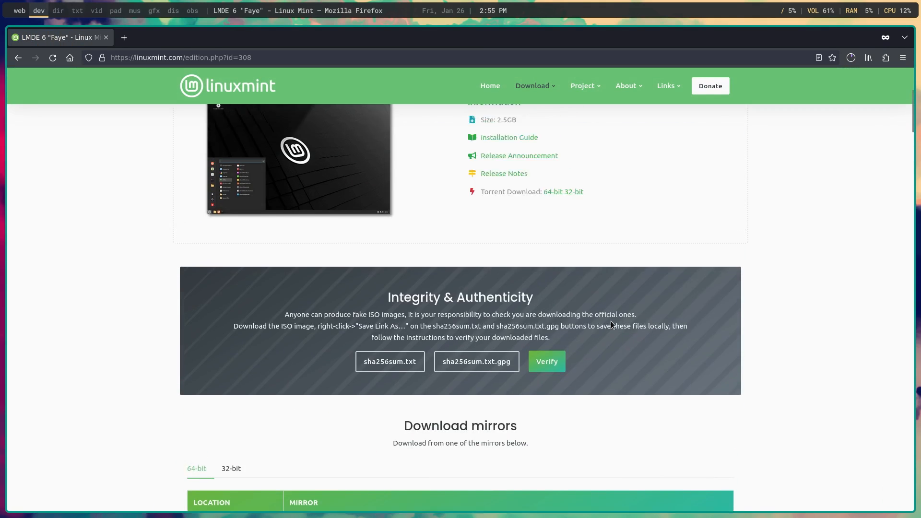
scroll(up, 3)
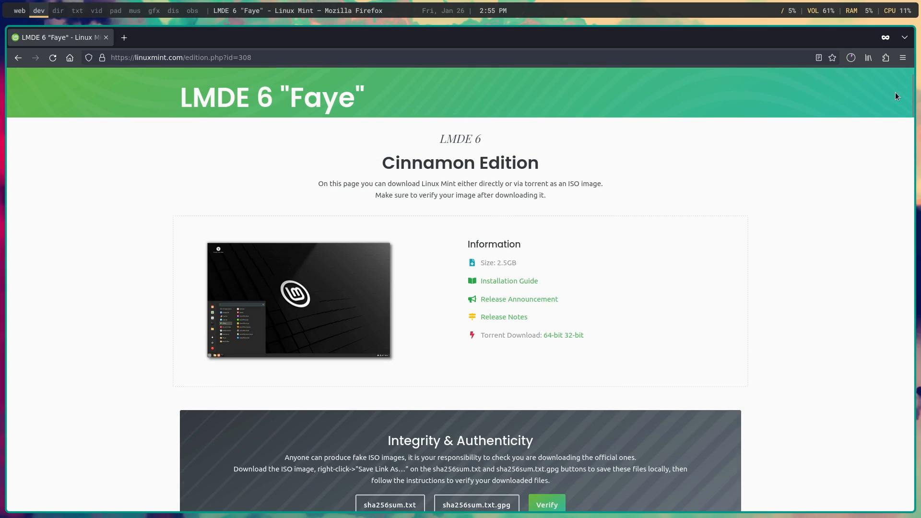
click(850, 57)
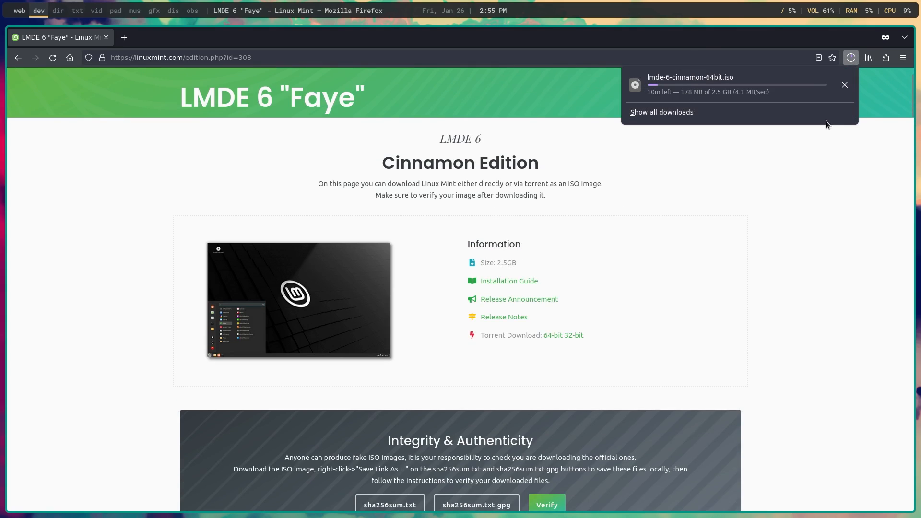
mouse_move(756, 238)
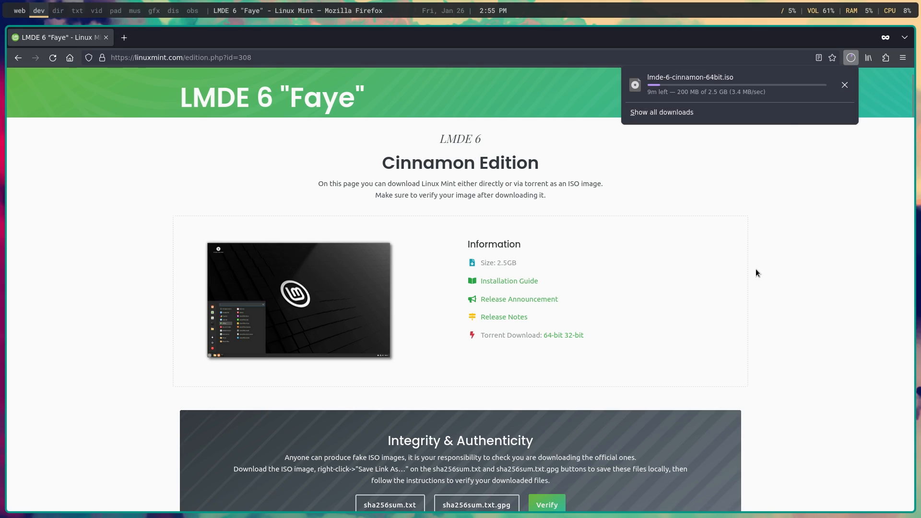
mouse_move(762, 288)
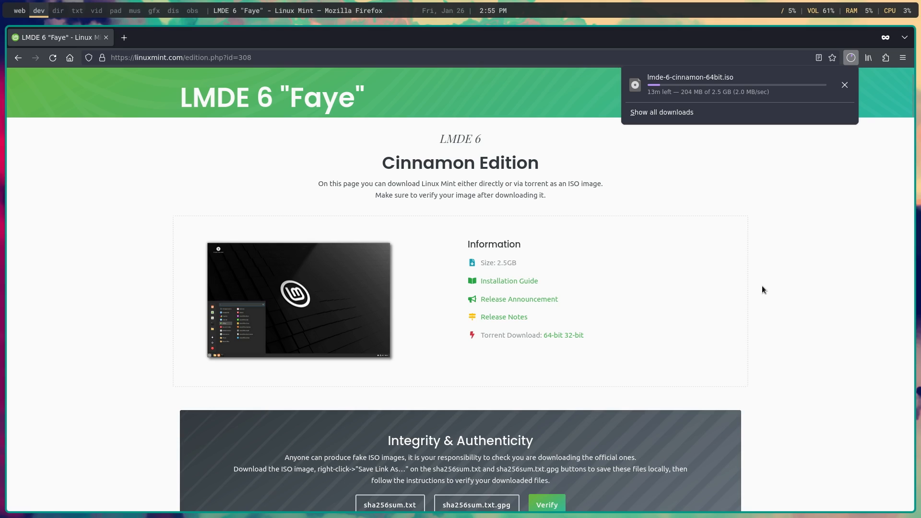
mouse_move(708, 326)
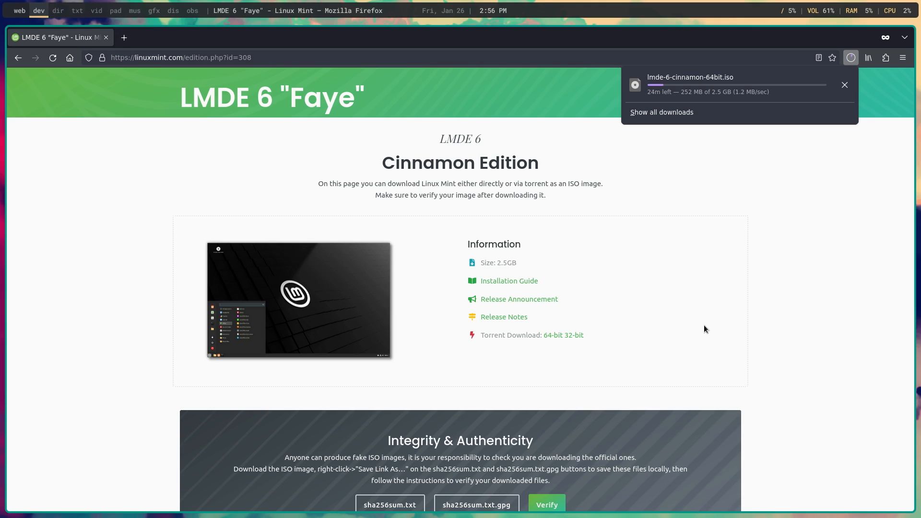
mouse_move(611, 310)
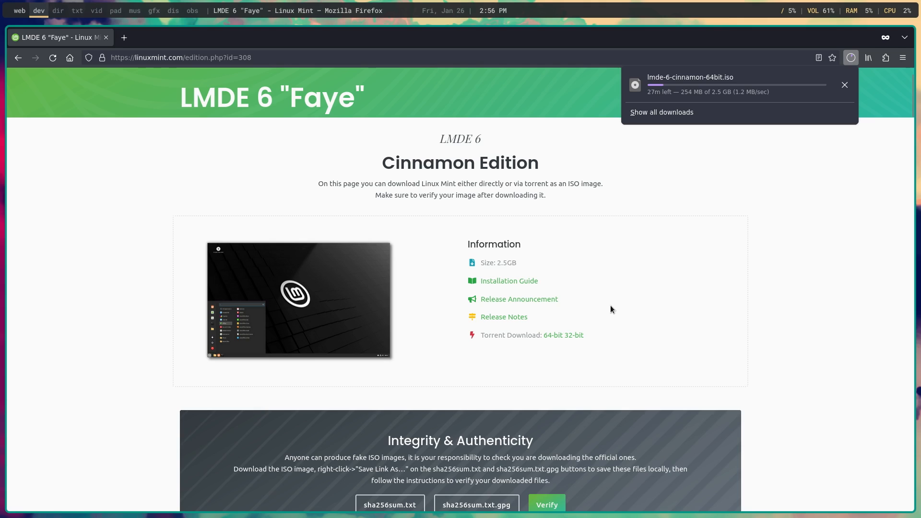
mouse_move(593, 330)
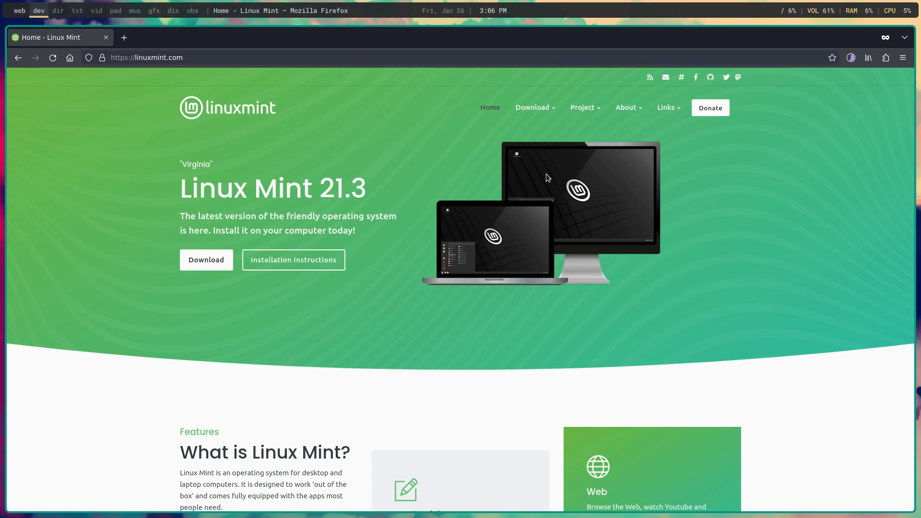
mouse_move(475, 350)
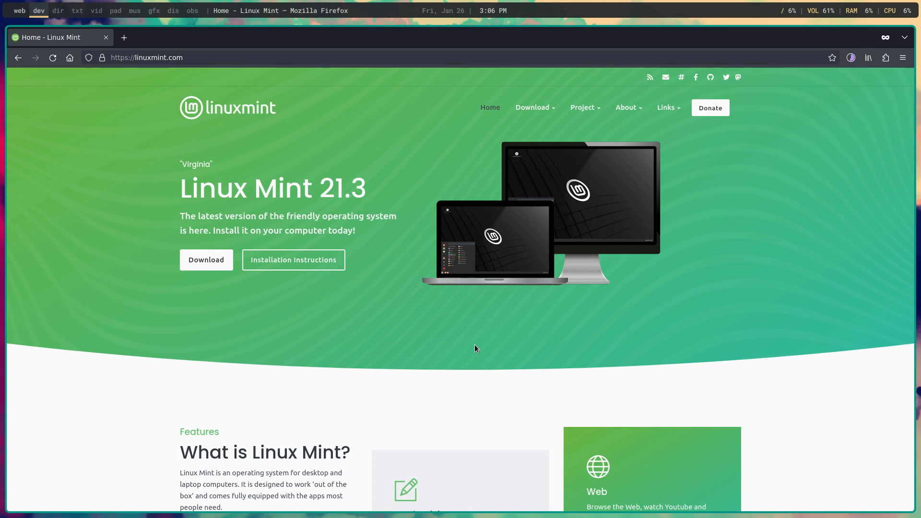
mouse_move(313, 322)
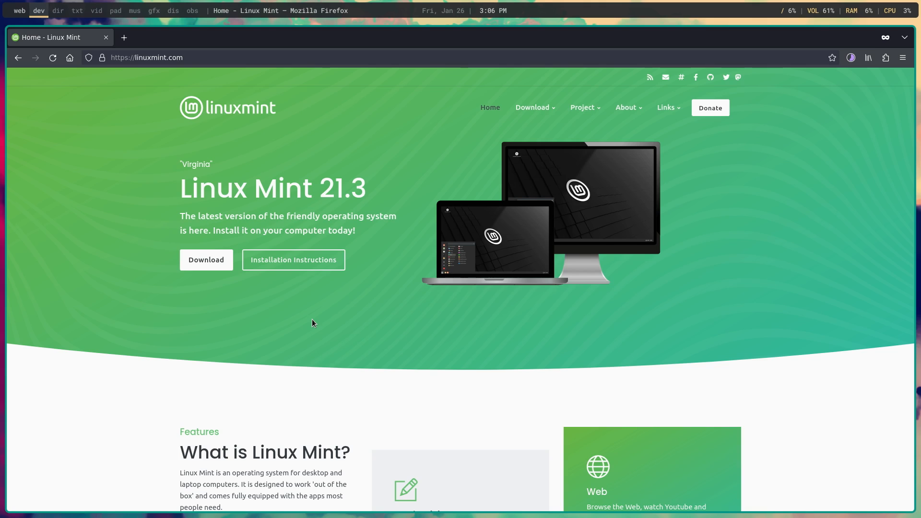
Browse the Linux Mint 21.3 editions, then return to the LMDE 6 Faye download page
click(533, 107)
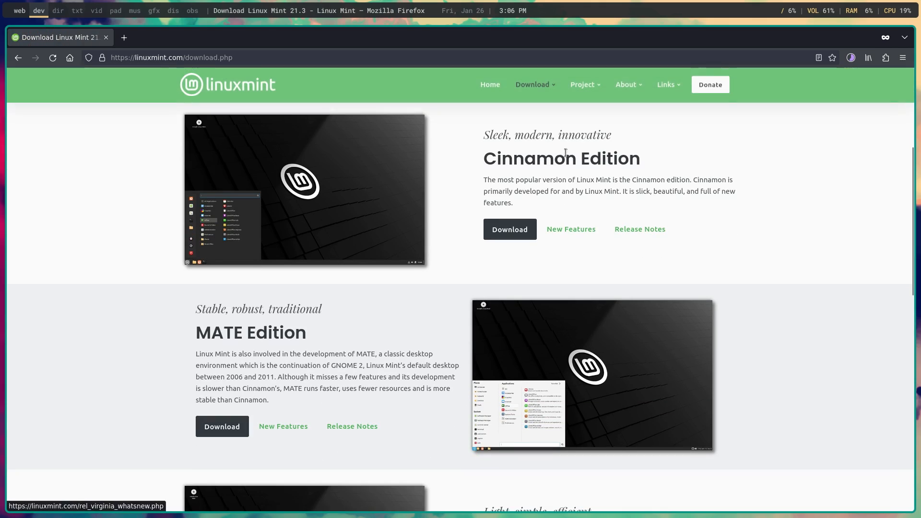
scroll(down, 3)
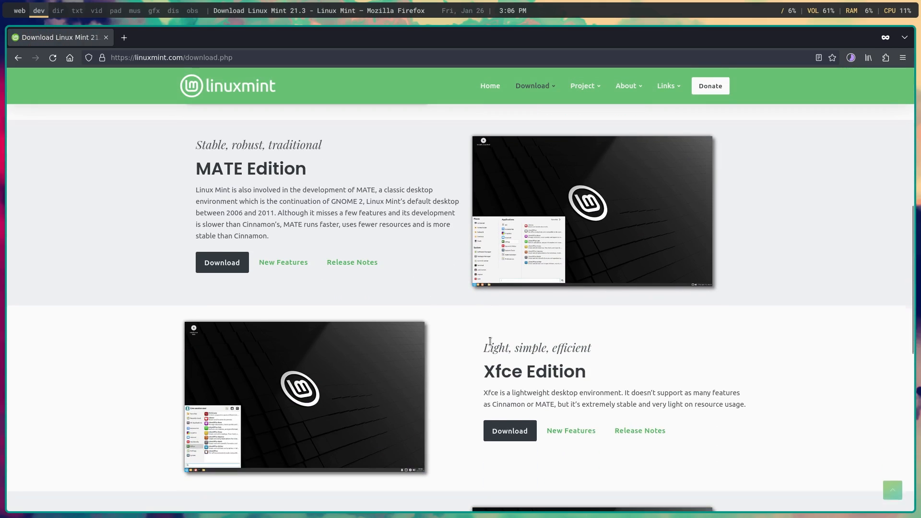
scroll(up, 3)
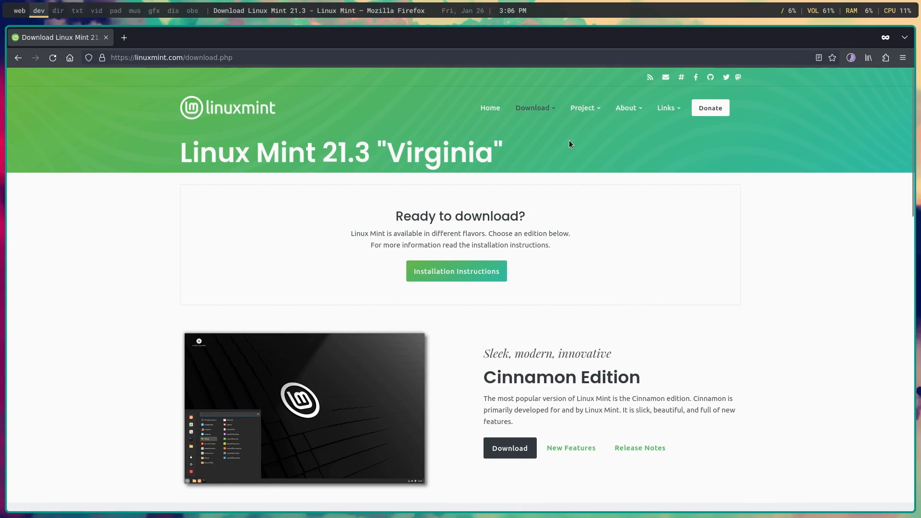
click(533, 107)
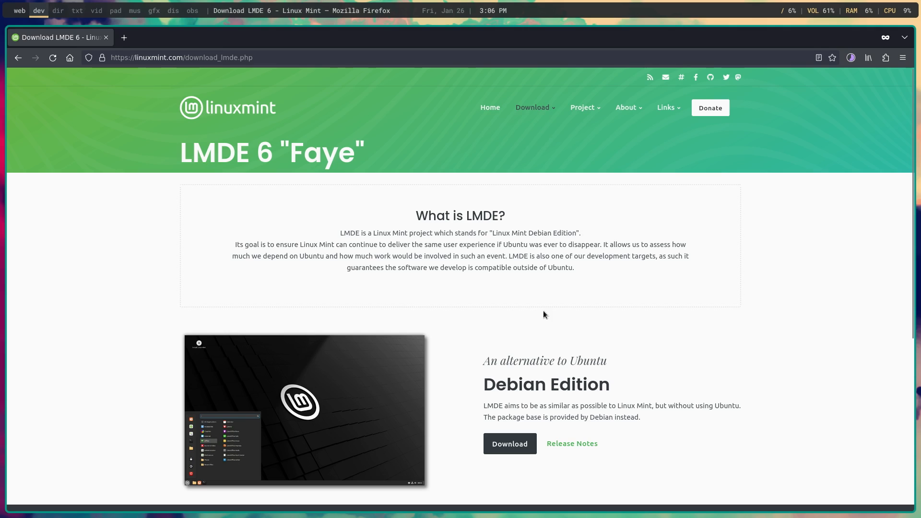
mouse_move(550, 311)
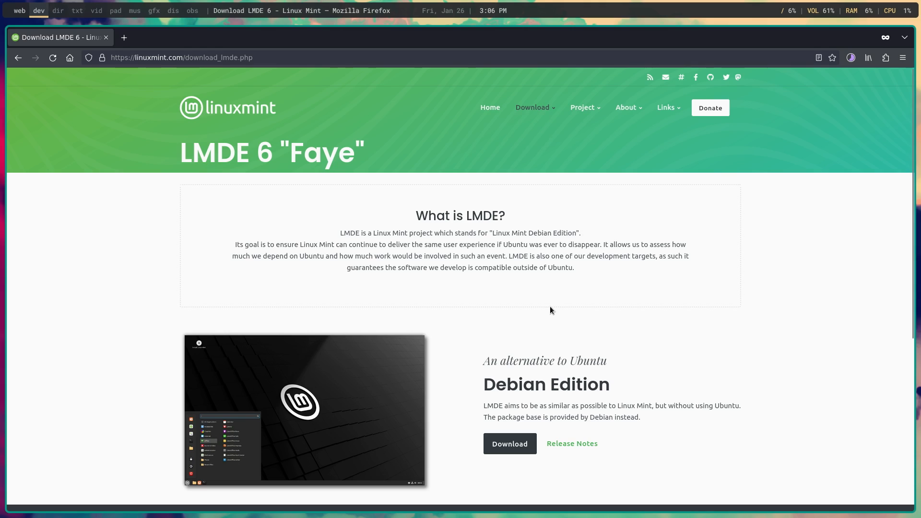
mouse_move(549, 315)
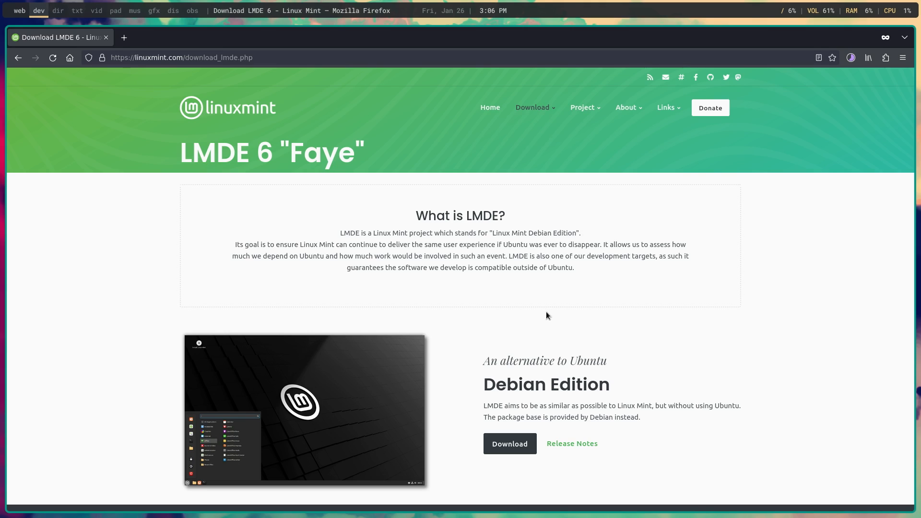
mouse_move(531, 322)
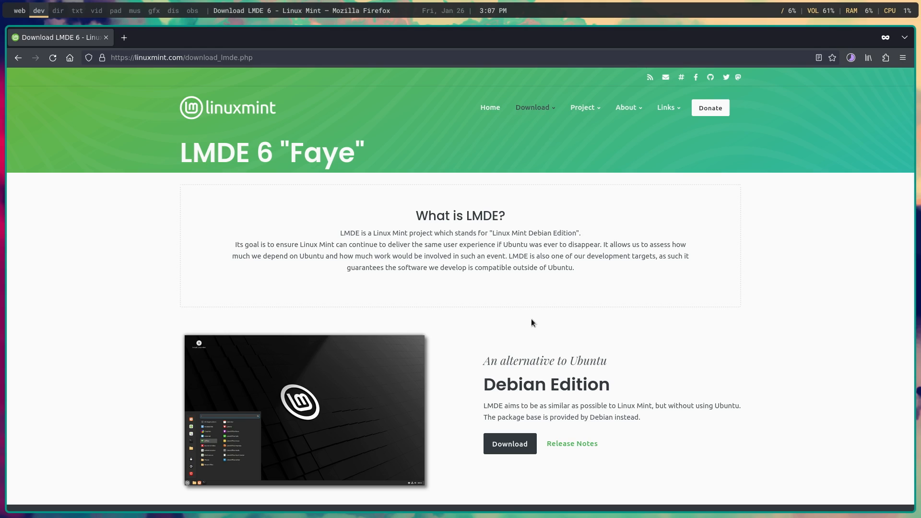
scroll(down, 3)
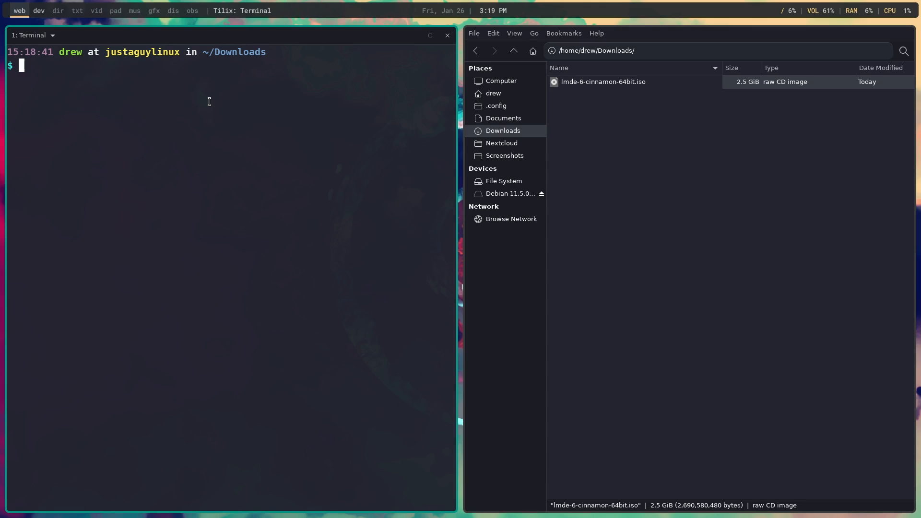
Run sudo dd if=lmde-6-cinnamon-64bit.iso of=/dev/sdb status=progress bs=16M oflag=sync to write the USB drive
text(sudo dd i)
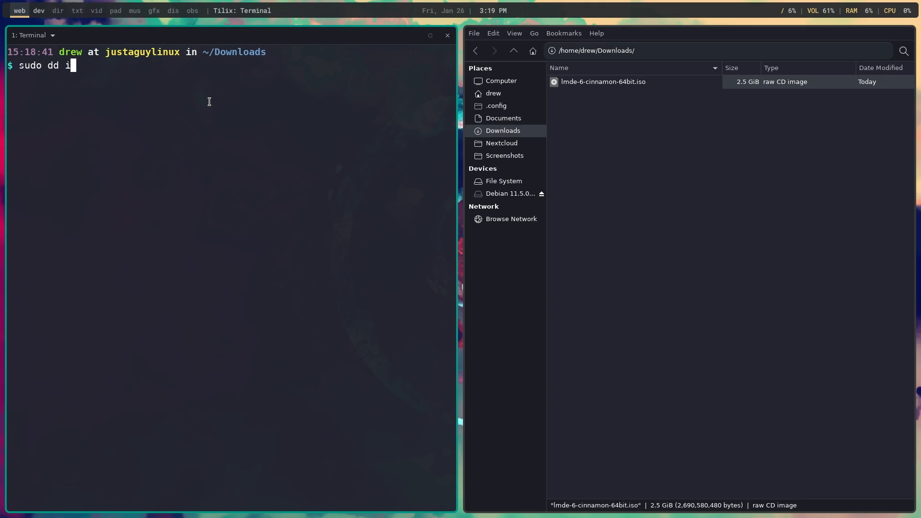
key(BackSpace)
text(lsblk)
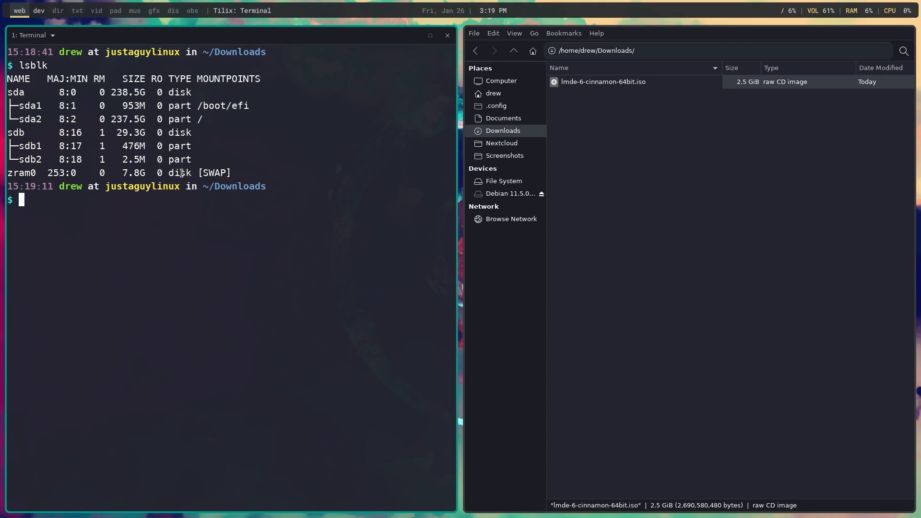
text(sudo d)
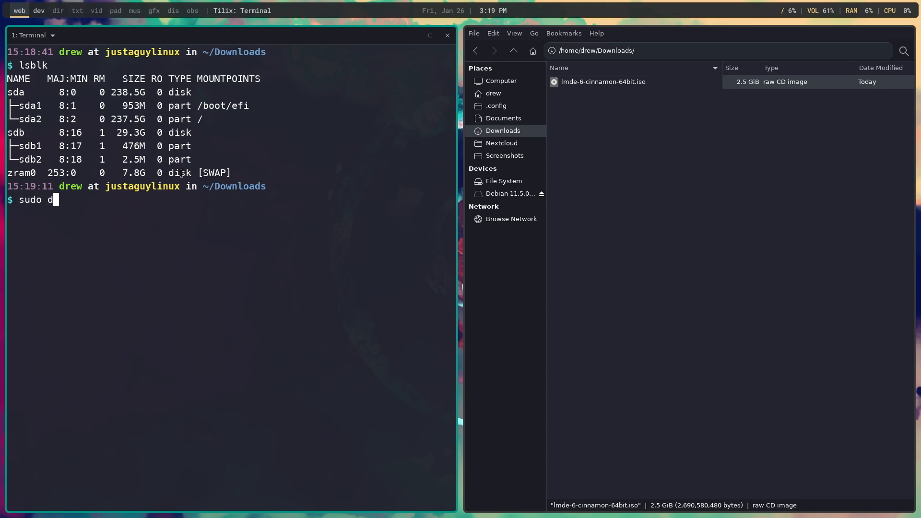
text(d if=)
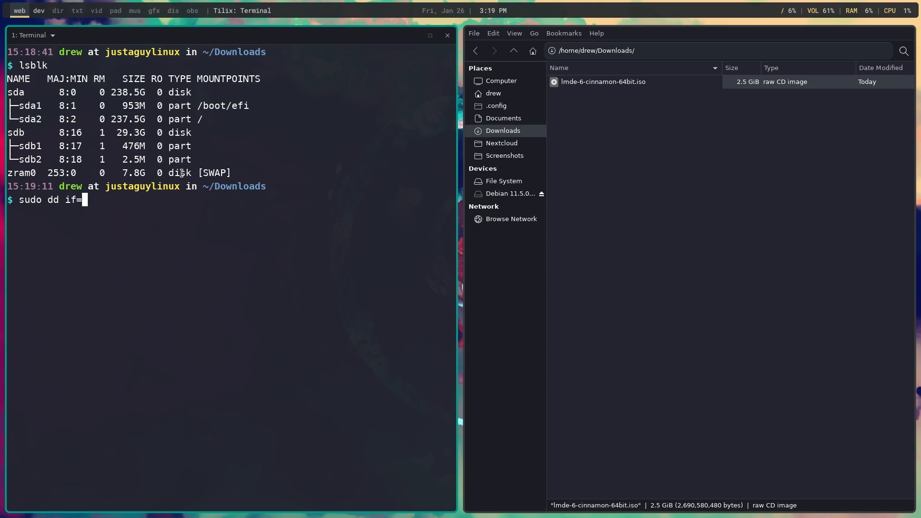
text(lmde-6-cinnamon-64bit.iso)
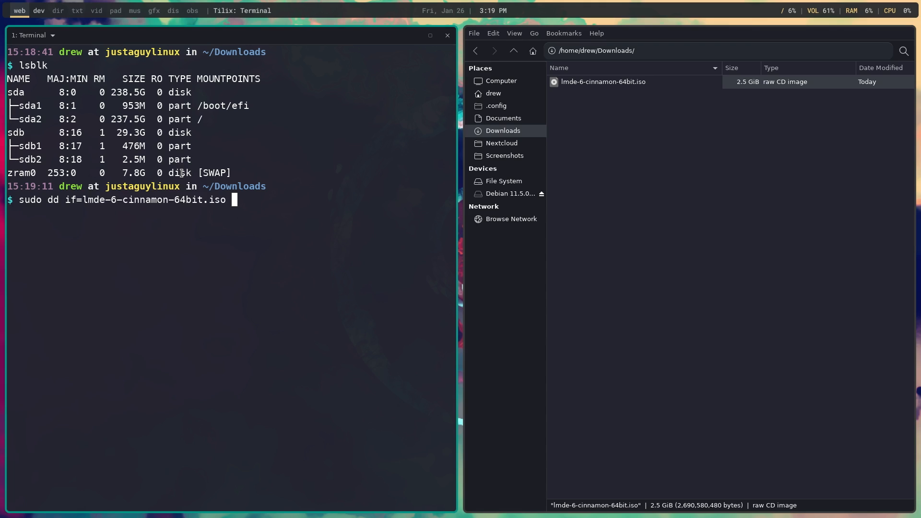
text(of=/d)
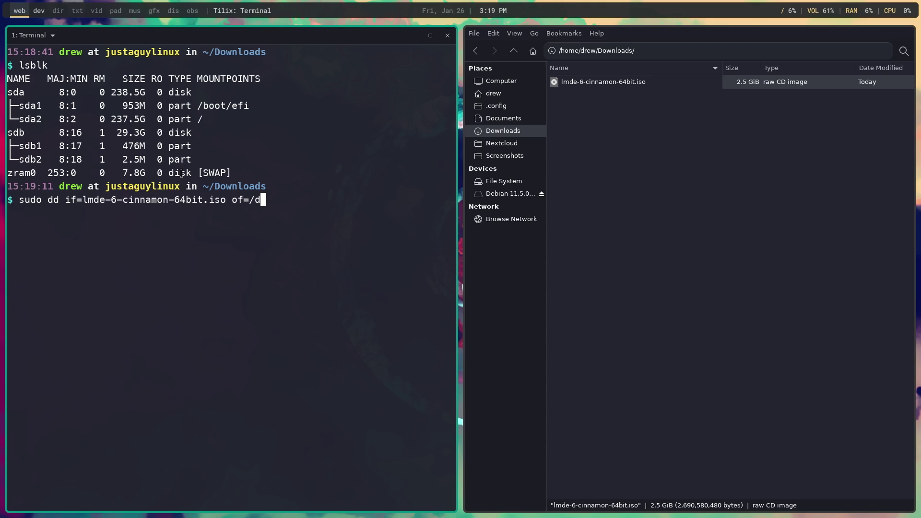
text(ev/sdb status=progr)
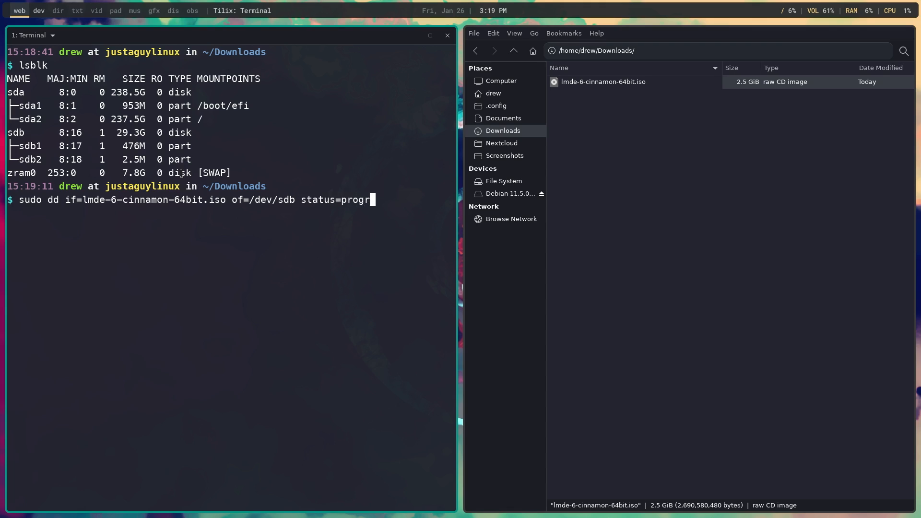
text(ess)
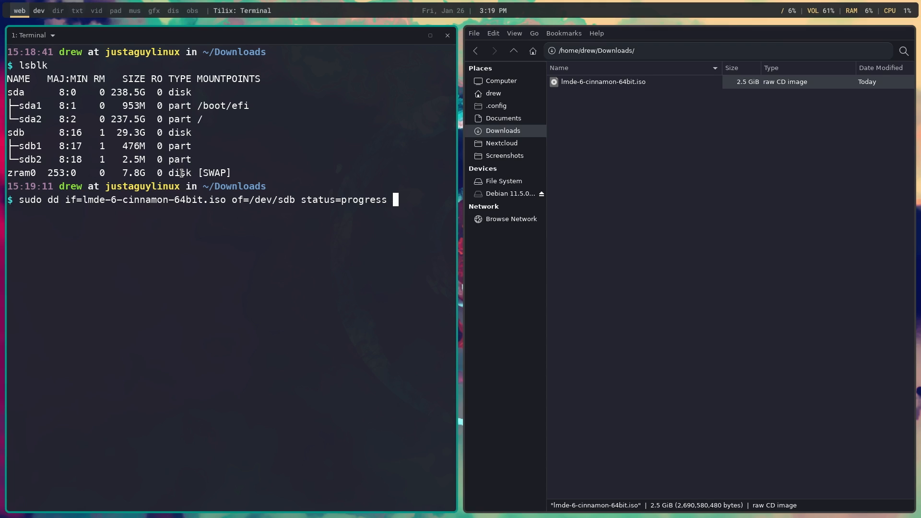
text(bv)
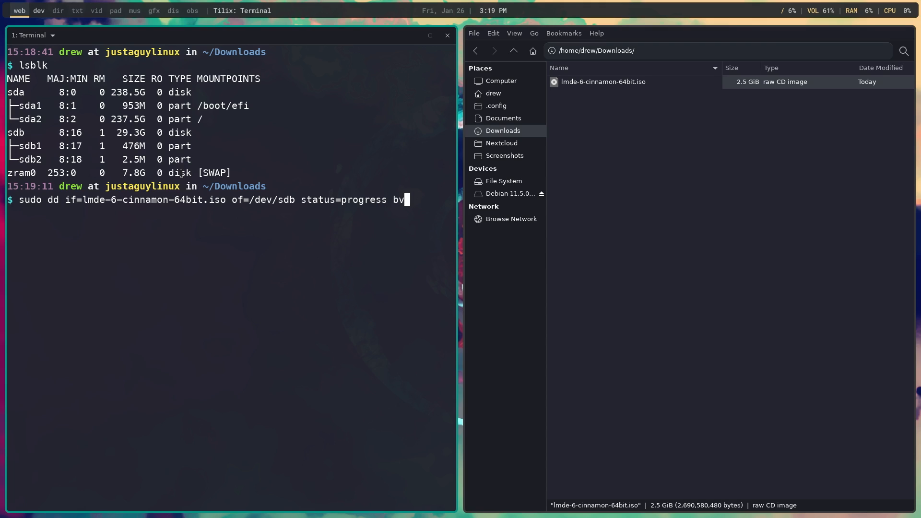
text(bs=1)
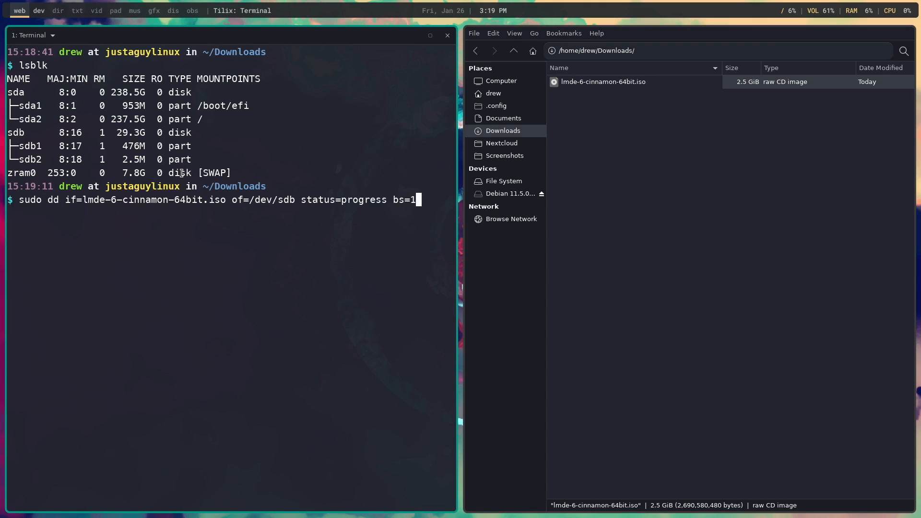
text(6M)
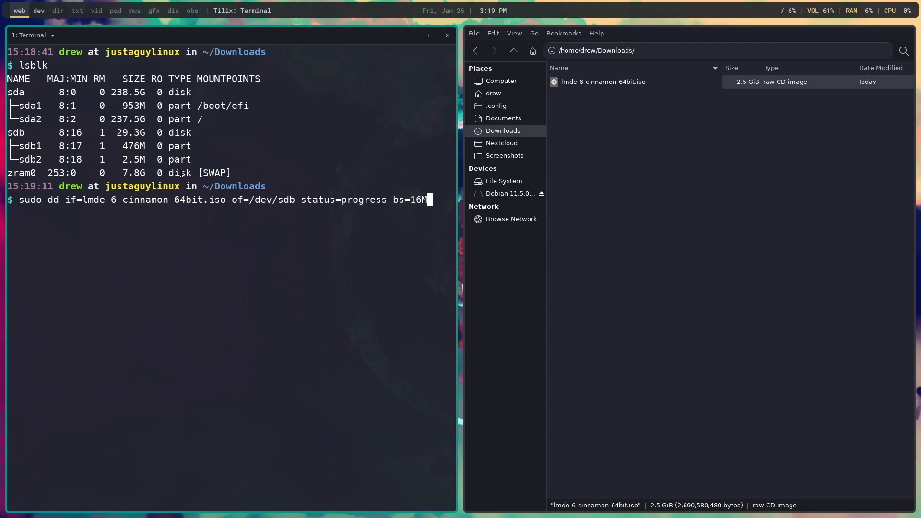
text(oflag)
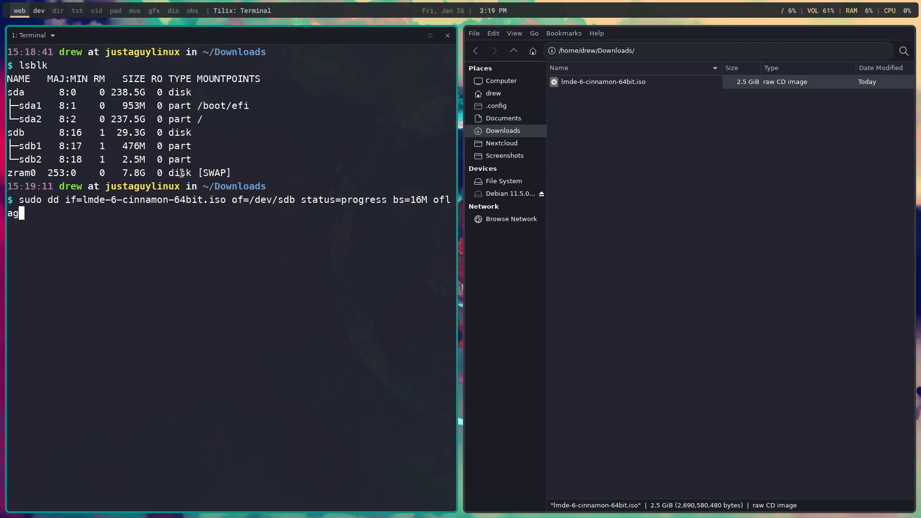
text(sy)
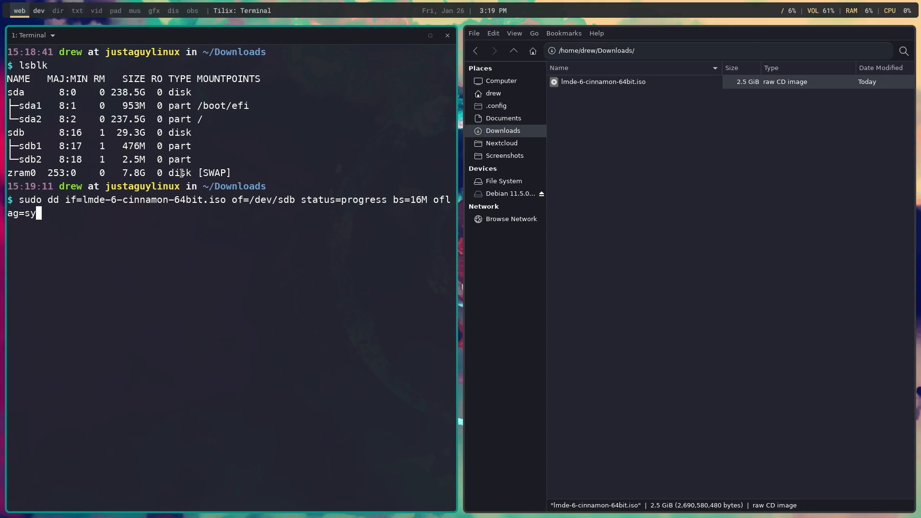
key(Return)
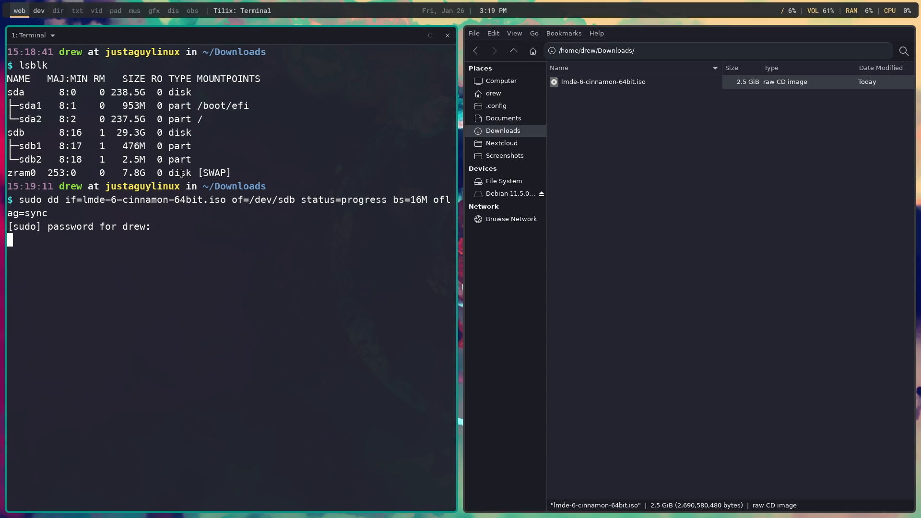
key(Return)
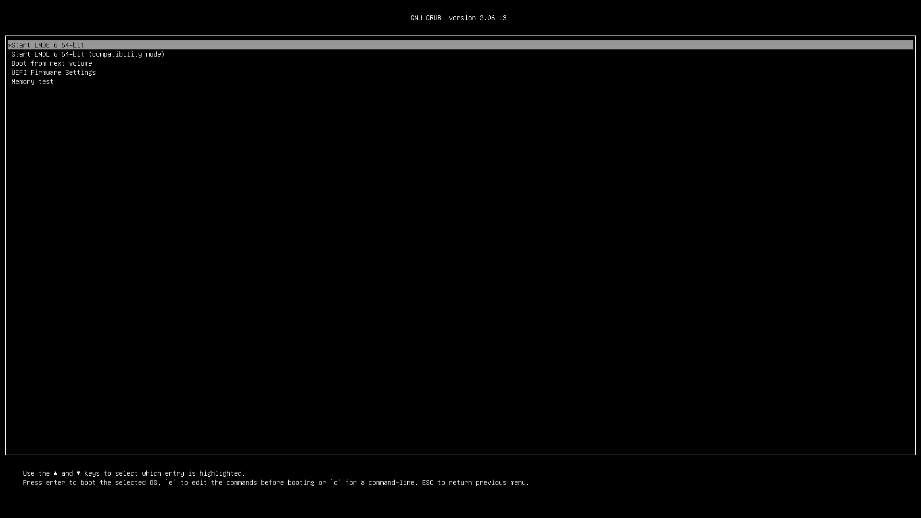
Boot 'Start LMDE 6 64-bit' from the GRUB menu into the live desktop
key(Return)
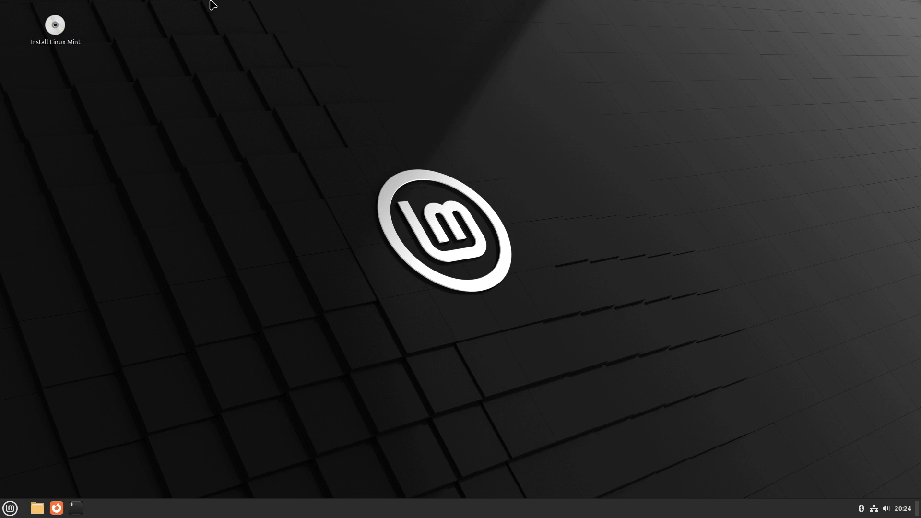
mouse_move(323, 187)
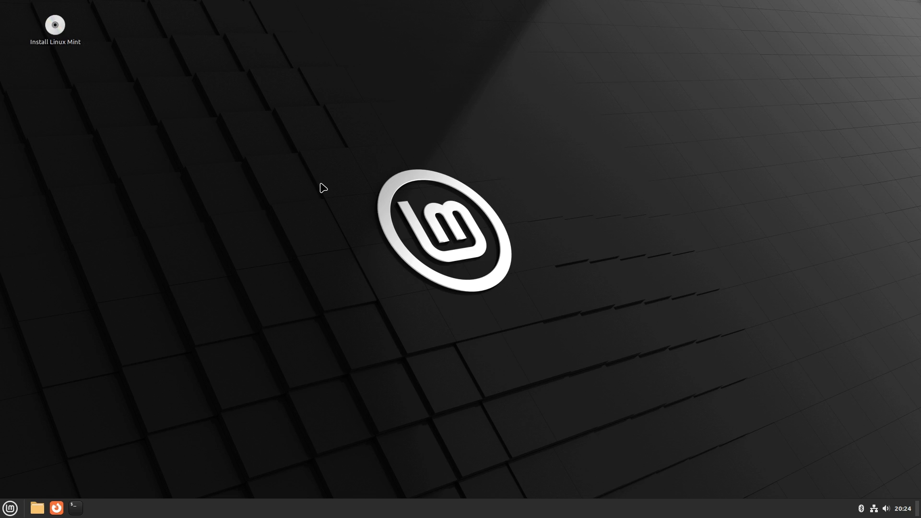
mouse_move(342, 183)
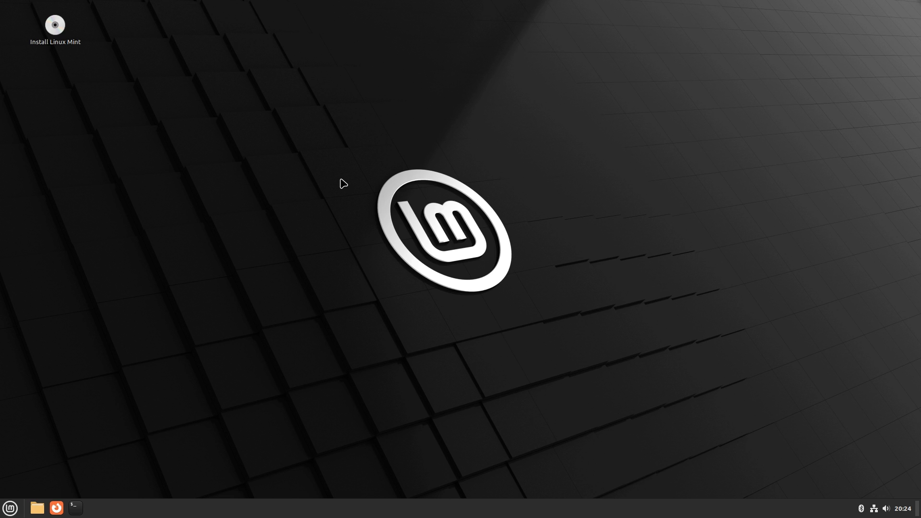
mouse_move(365, 189)
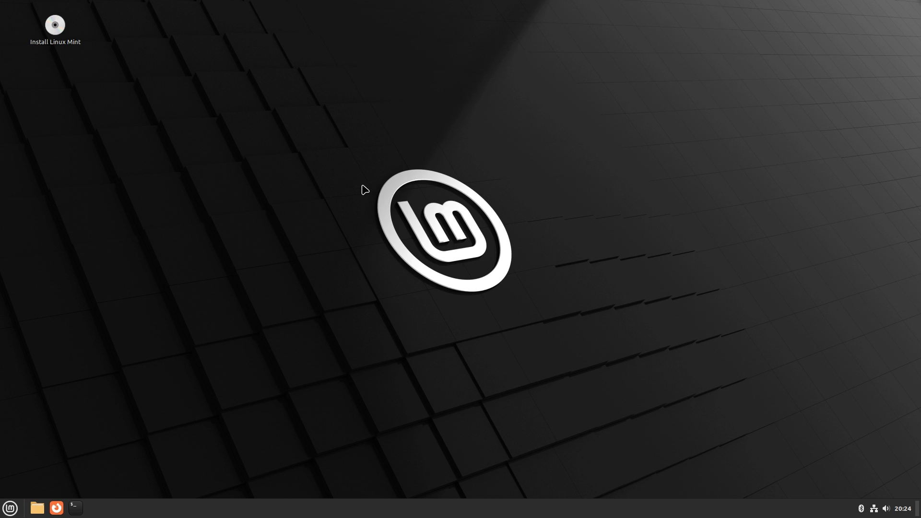
Launch Install Linux Mint and accept English (United States), New York timezone and English (US) keyboard
double_click(55, 24)
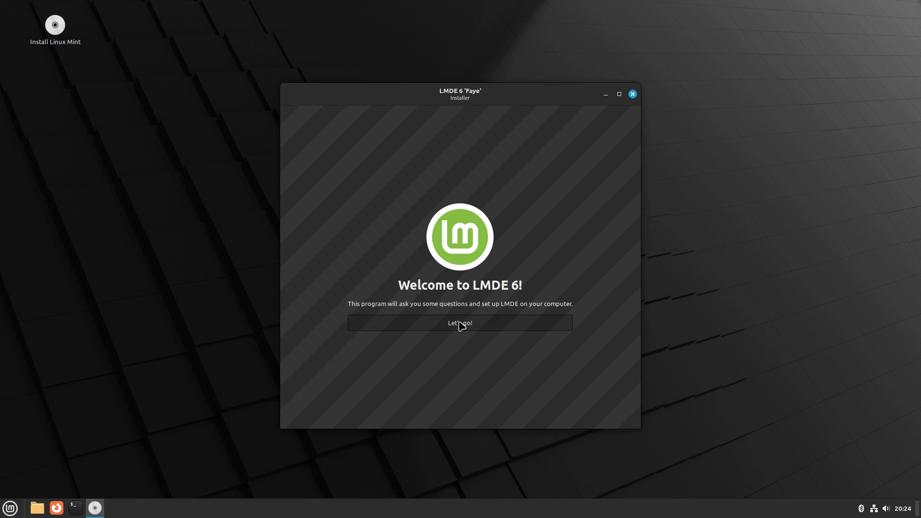
click(459, 323)
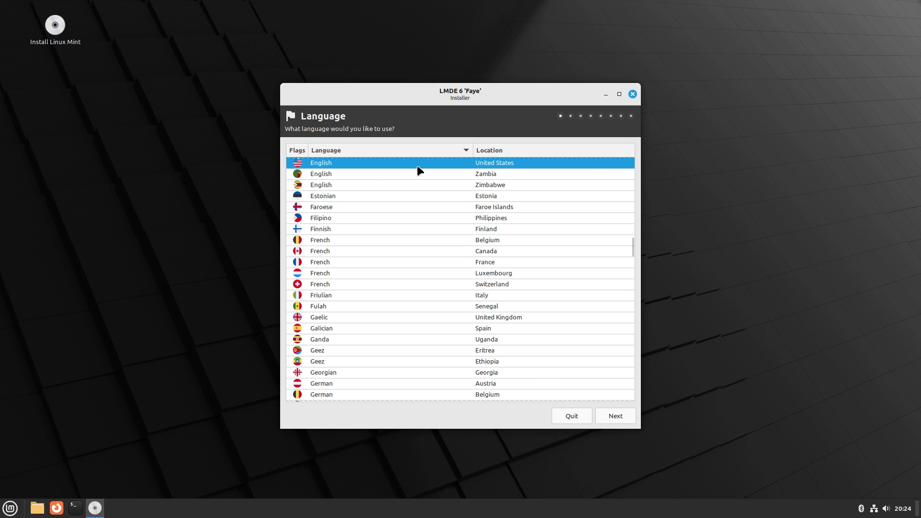
click(614, 416)
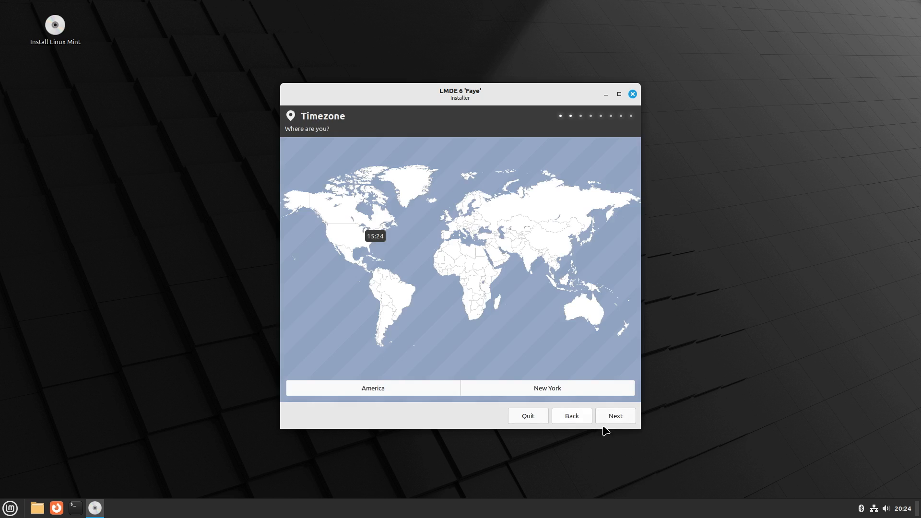
mouse_move(630, 427)
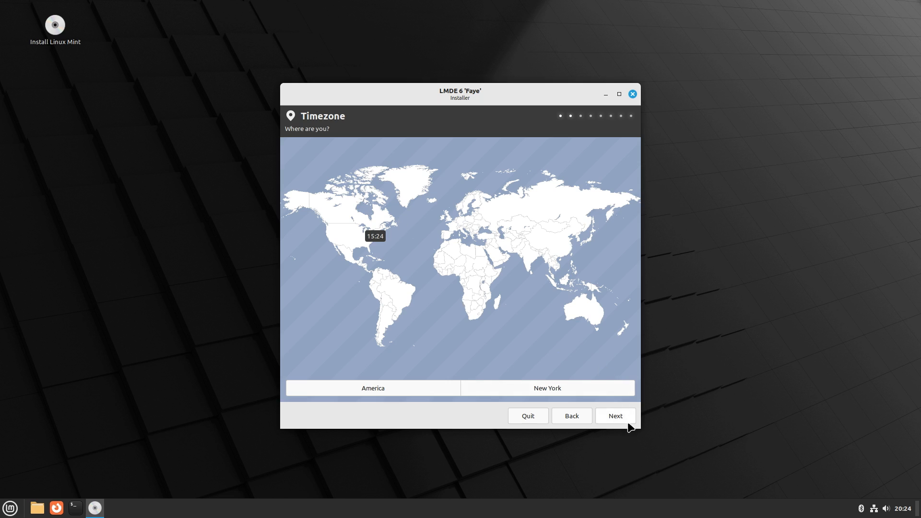
click(614, 416)
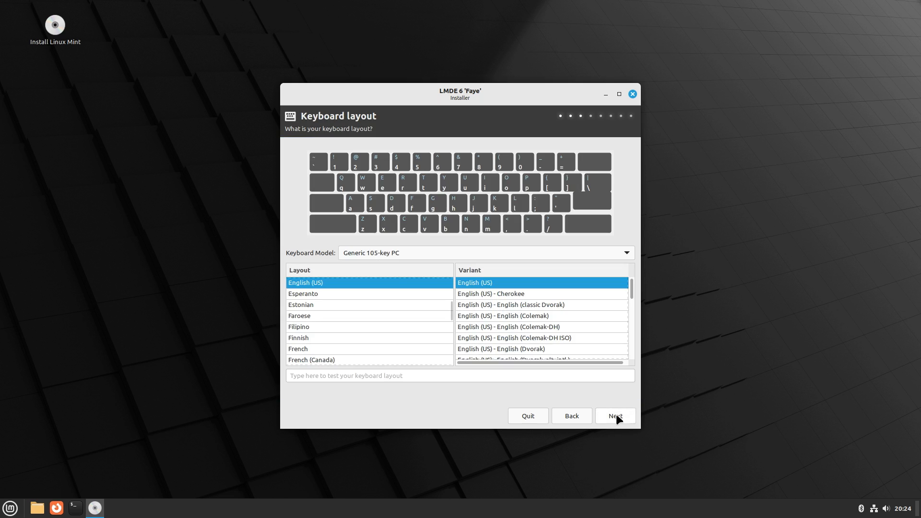
click(614, 416)
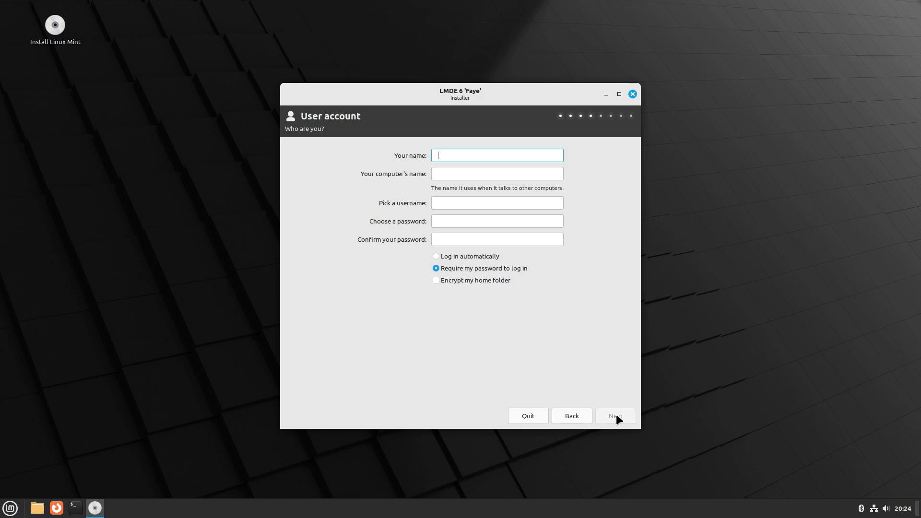
Enter user drew with computer name lmde6, then choose Manual Partitioning as the installation type
text(drew)
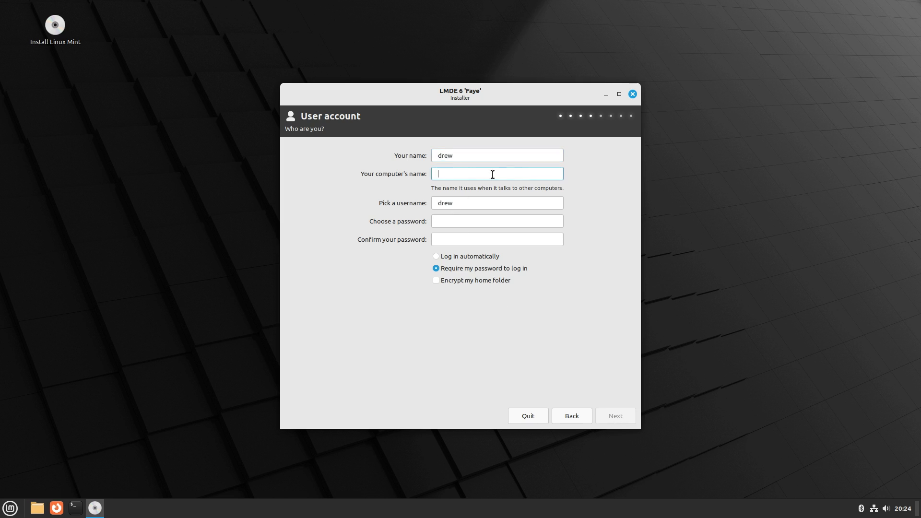
text(lm)
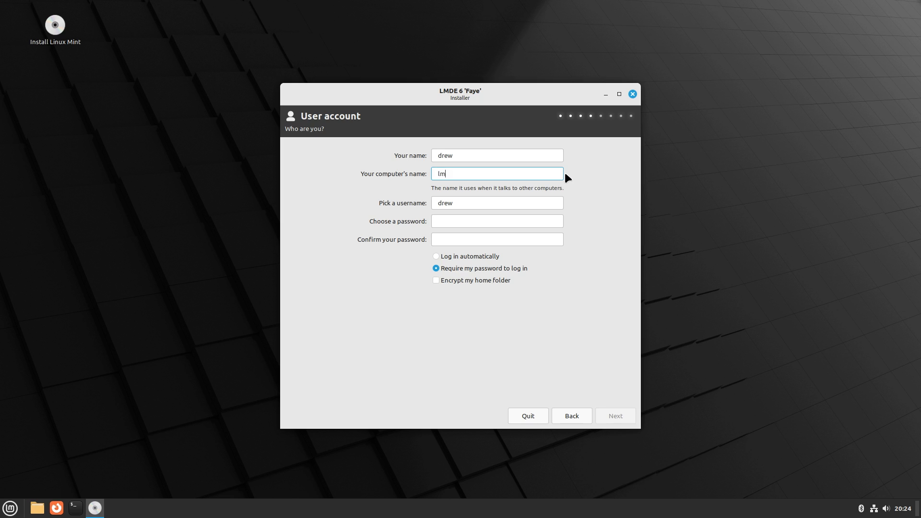
text(de6)
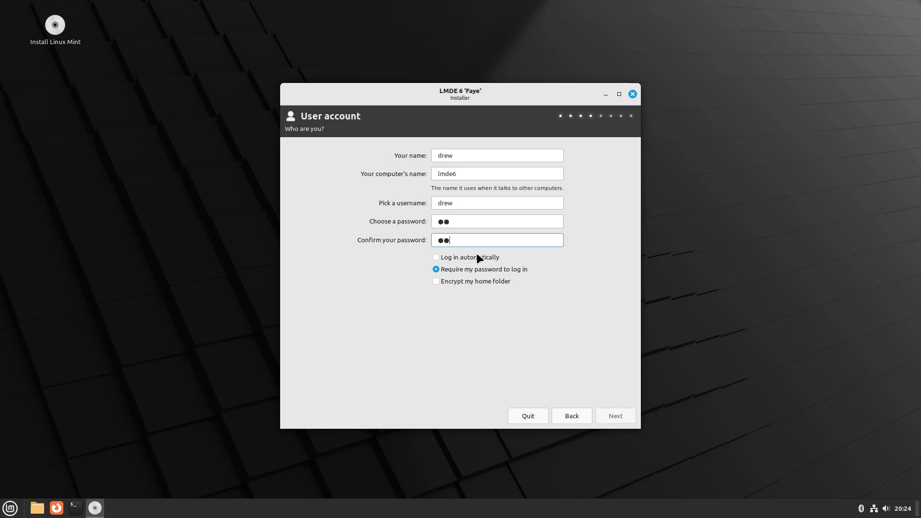
click(614, 415)
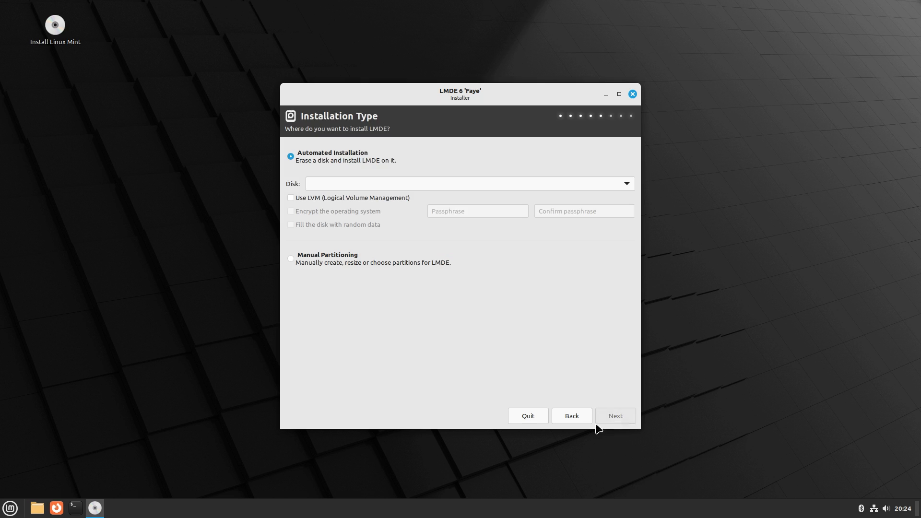
mouse_move(367, 219)
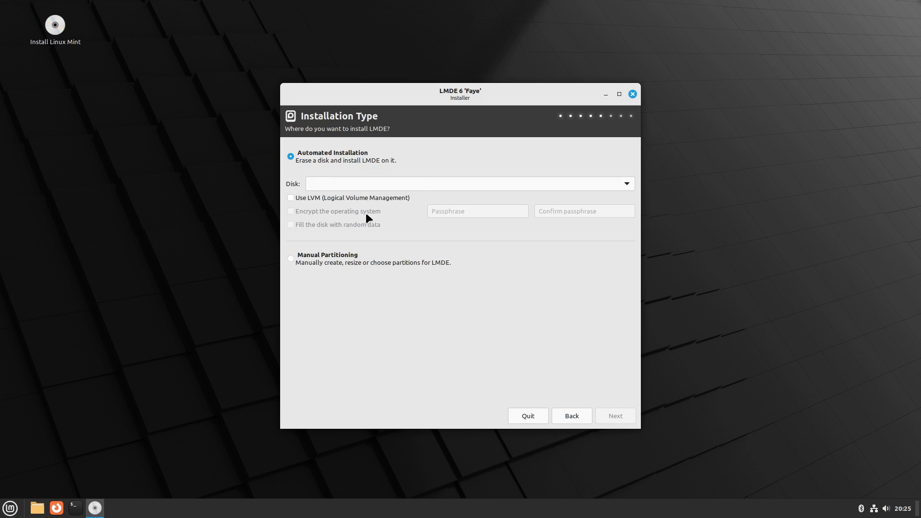
mouse_move(362, 213)
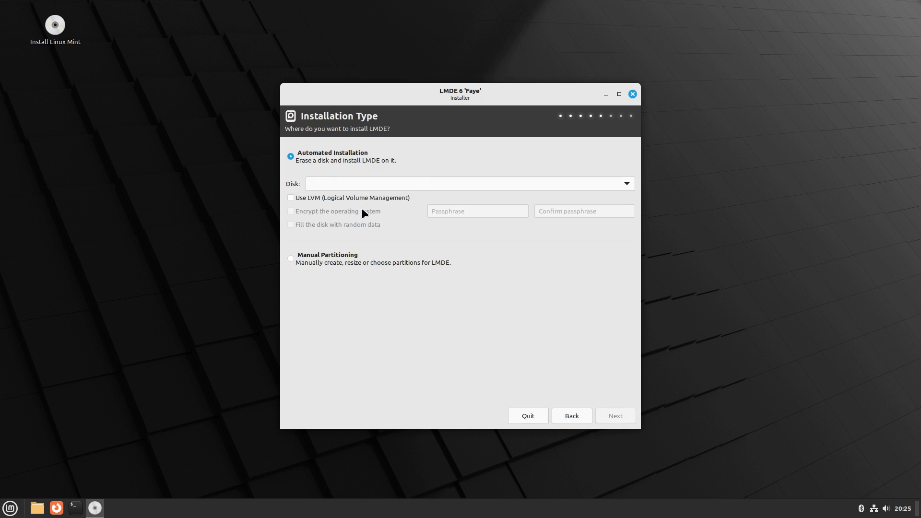
click(290, 258)
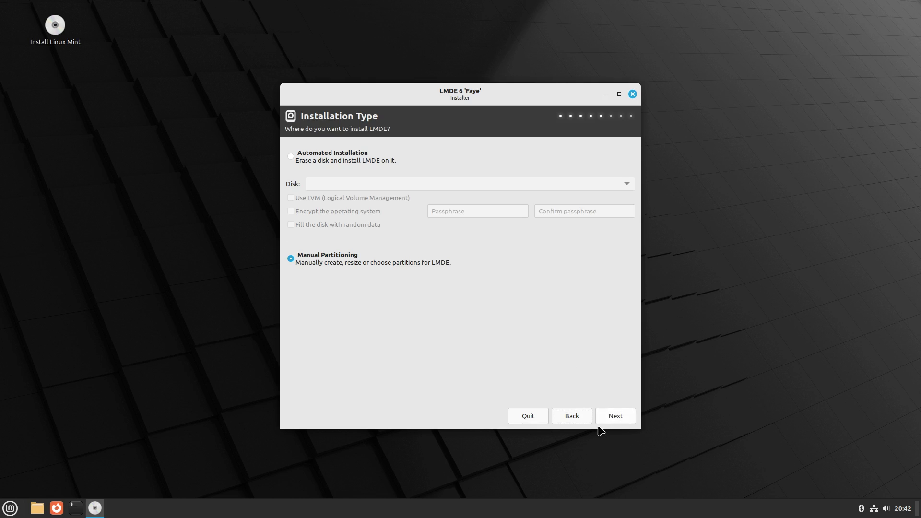
mouse_move(615, 416)
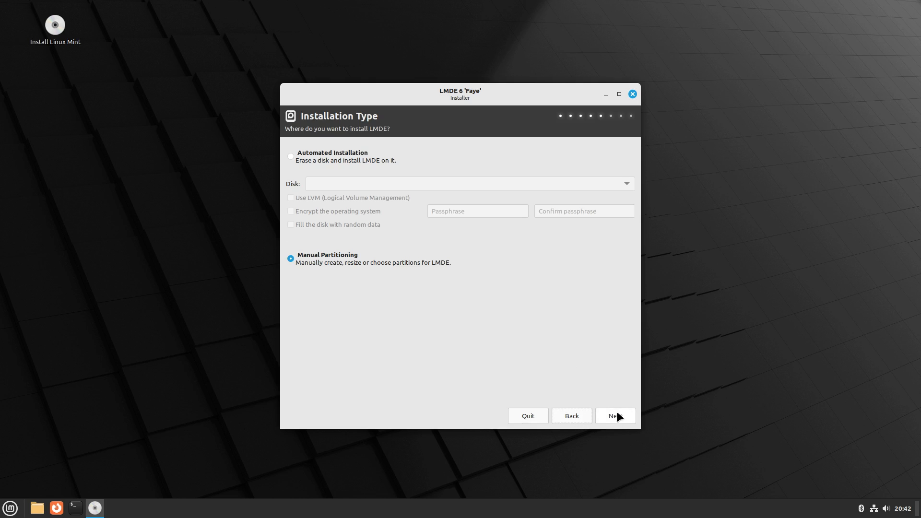
mouse_move(573, 395)
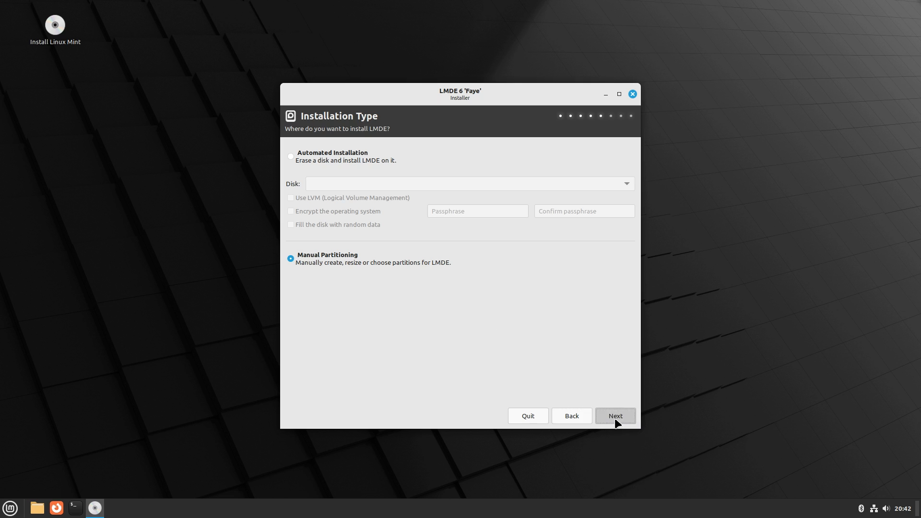
click(614, 415)
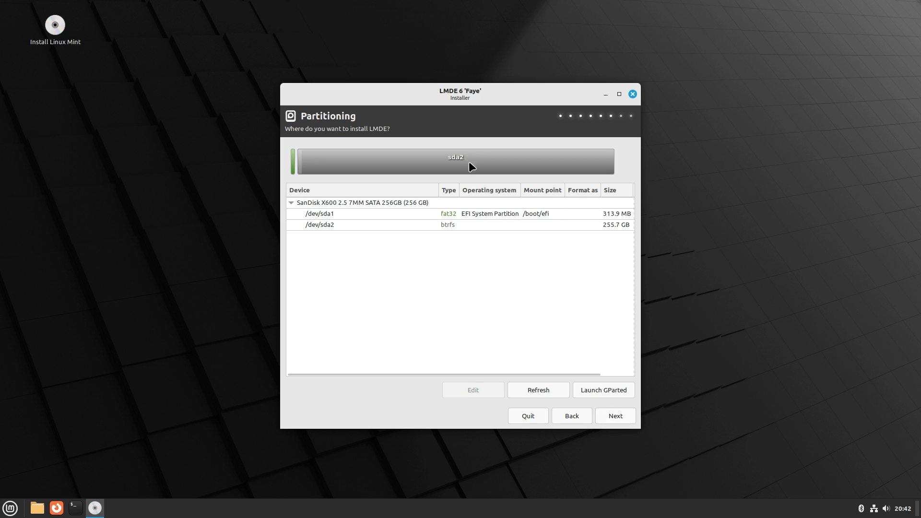
mouse_move(594, 405)
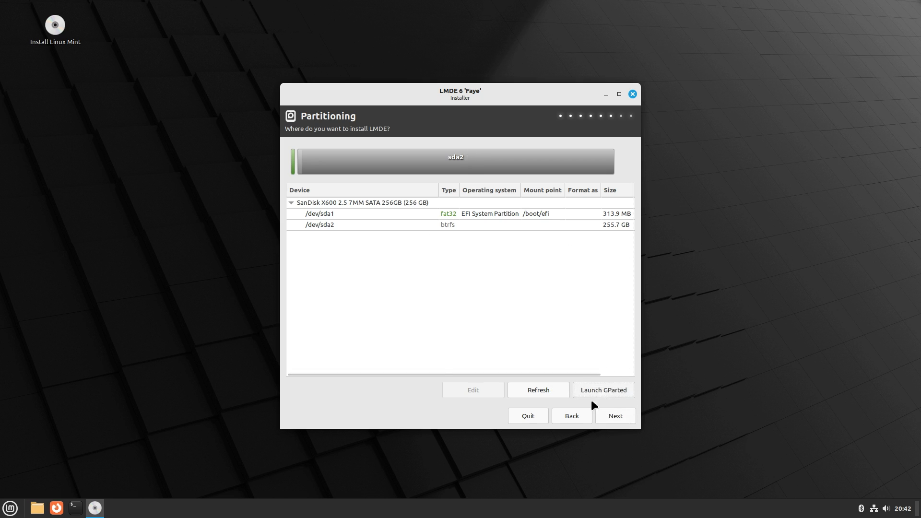
Launch GParted from the installer and delete the existing partitions on /dev/sda, applying the deletions
click(602, 389)
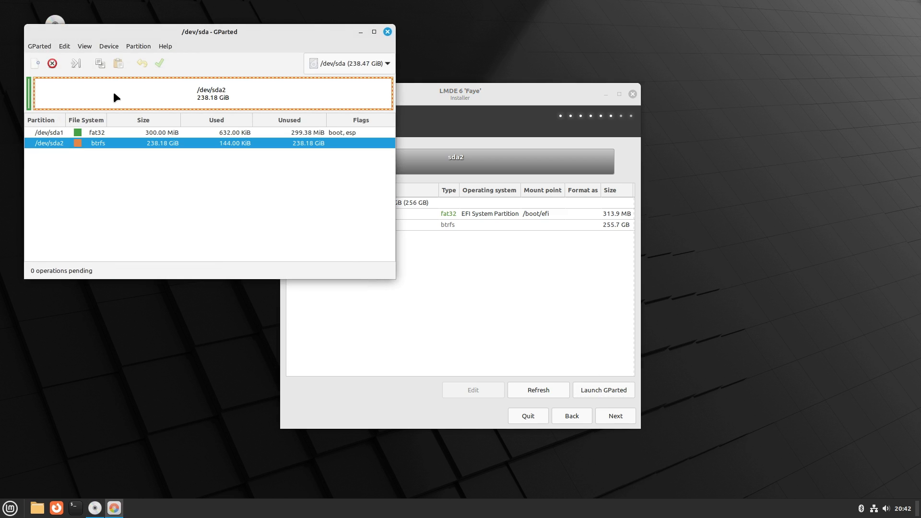
click(51, 63)
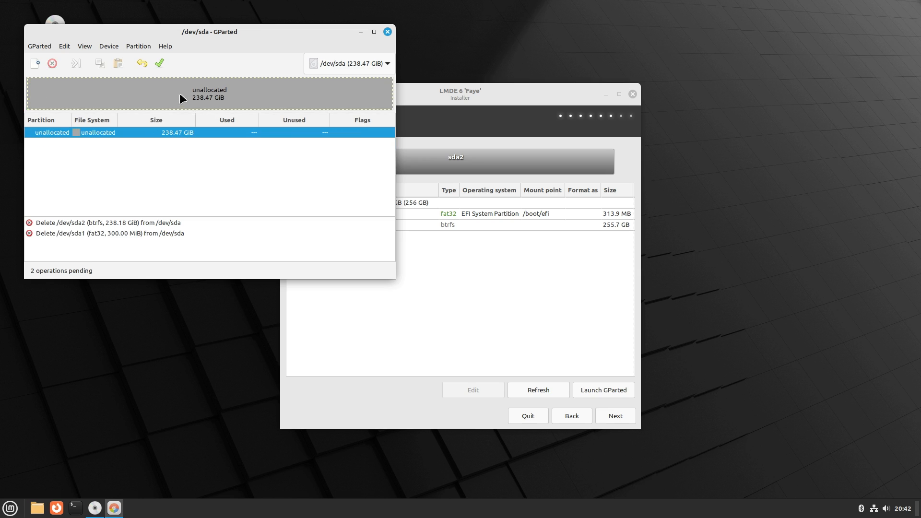
click(159, 63)
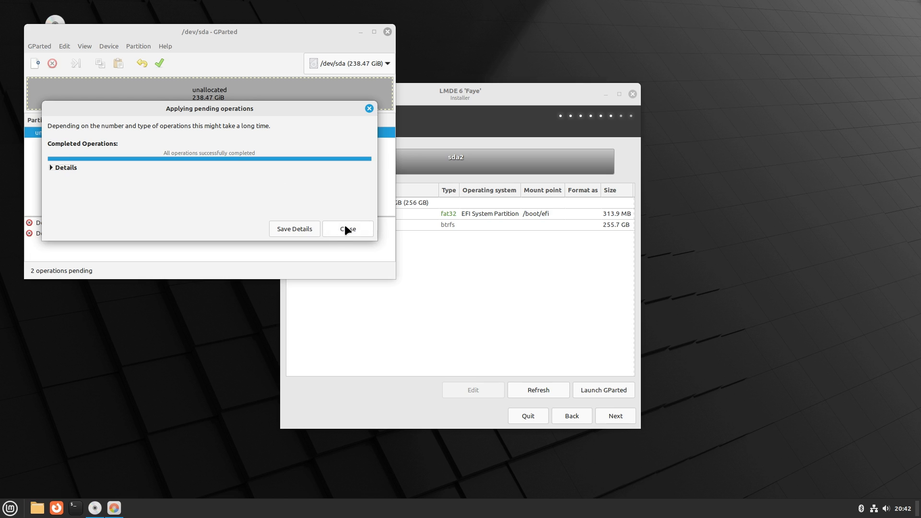
mouse_move(350, 234)
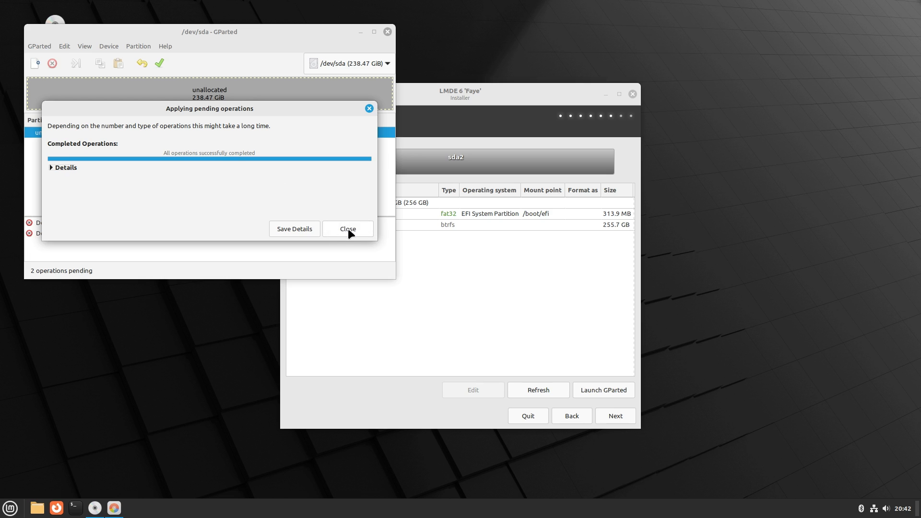
click(347, 228)
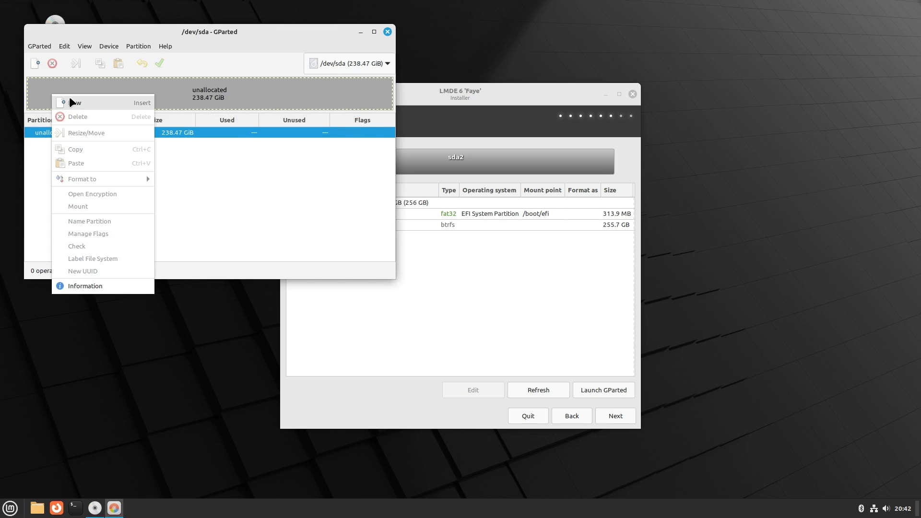
Add a new 500 MiB fat32 partition at the start of the free space
click(75, 103)
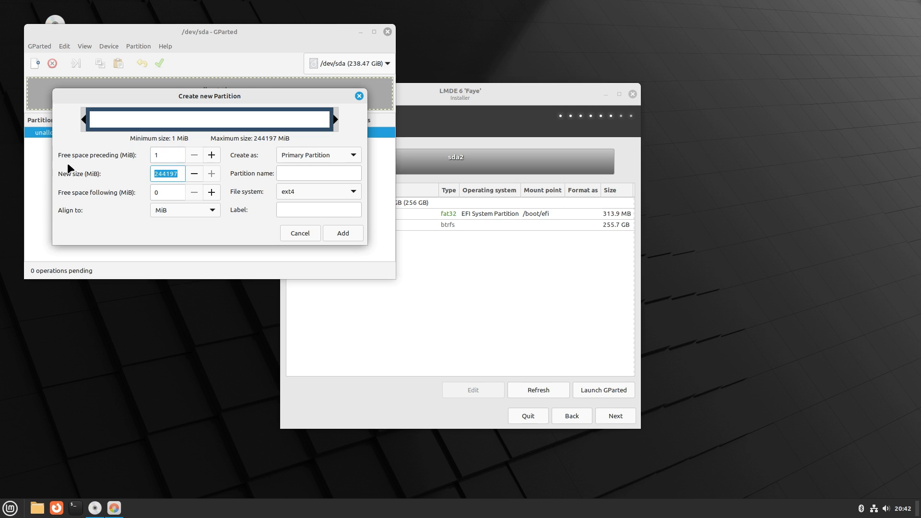
text(500)
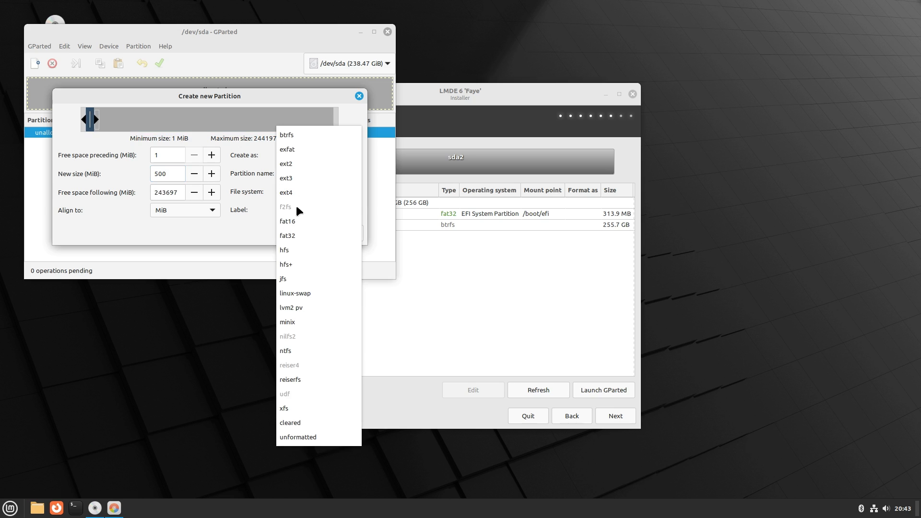
click(287, 235)
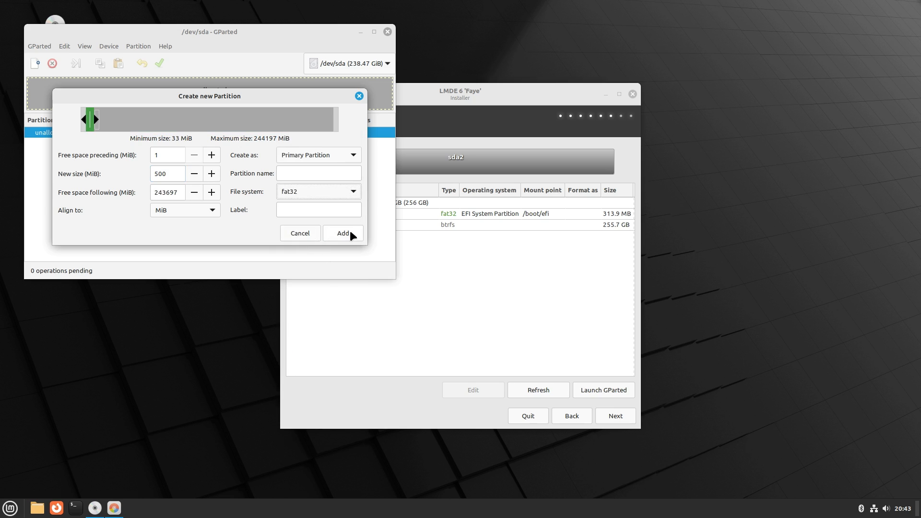
click(342, 233)
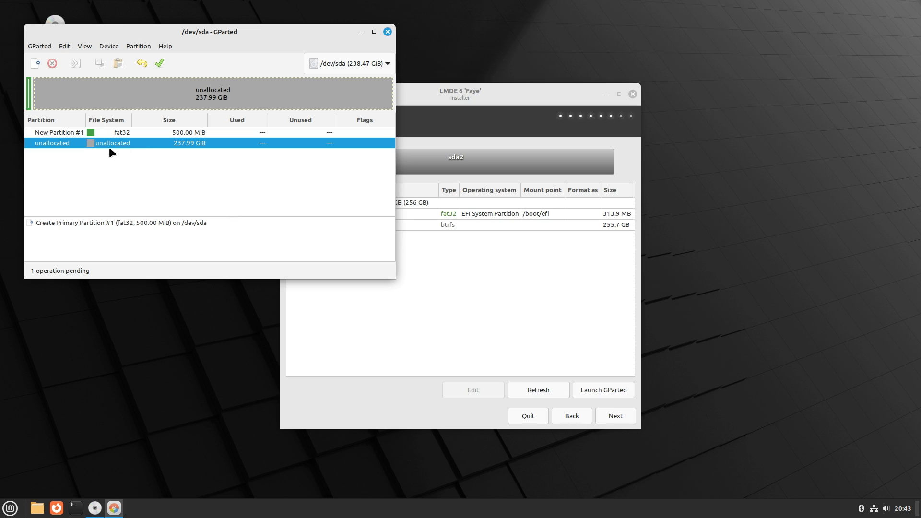
Add a btrfs partition filling the remaining 237.99 GiB and apply both creations to disk
right_click(110, 143)
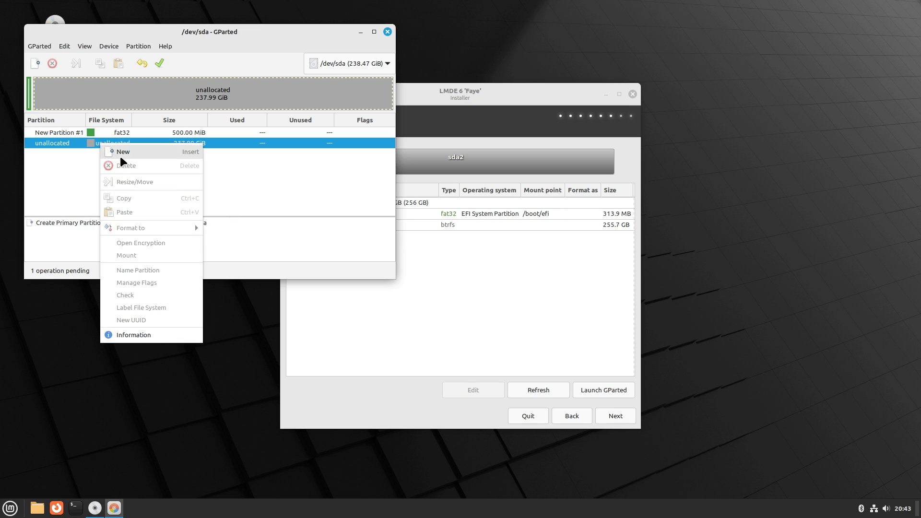
click(123, 151)
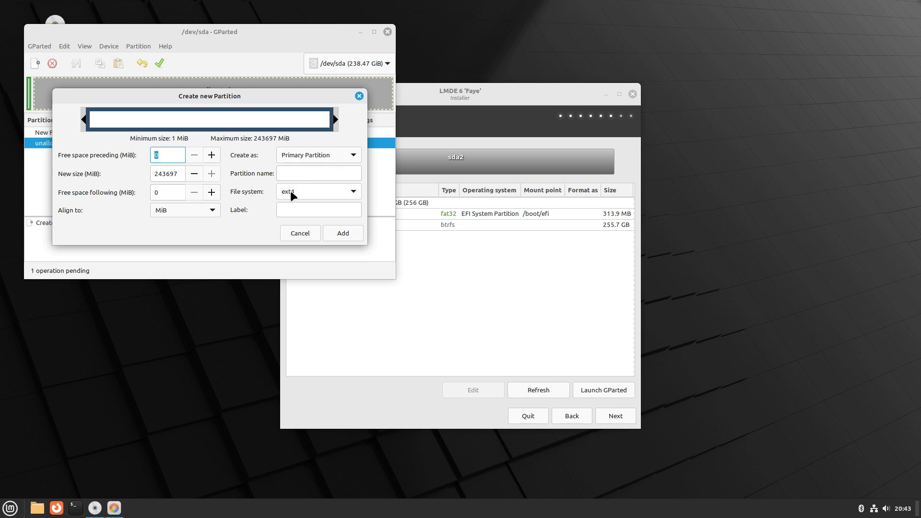
click(318, 191)
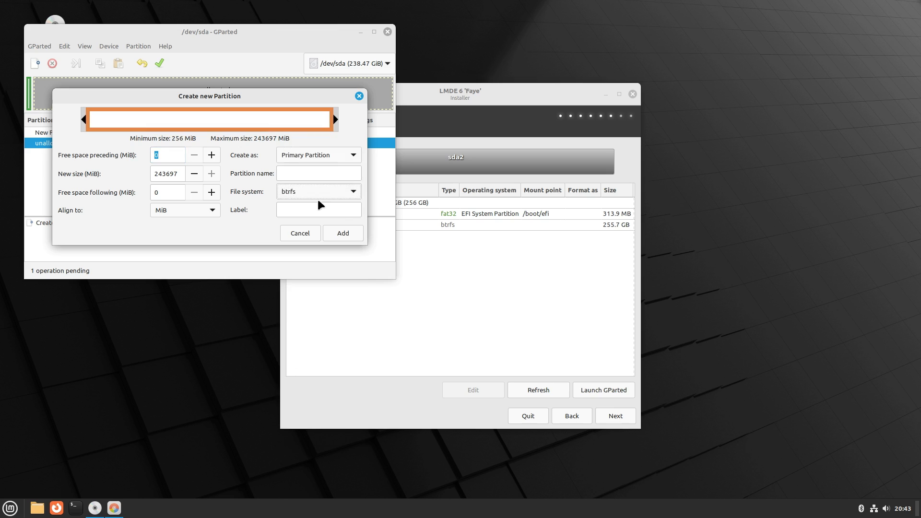
click(343, 233)
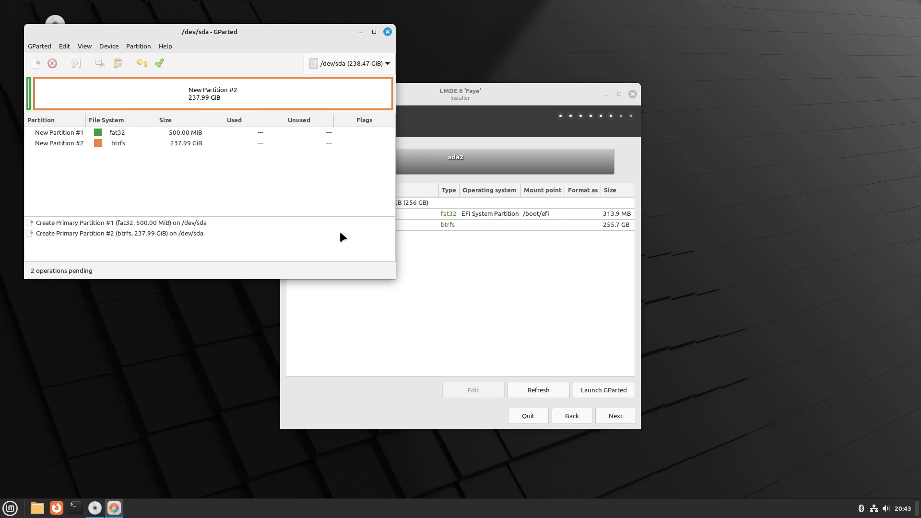
mouse_move(242, 92)
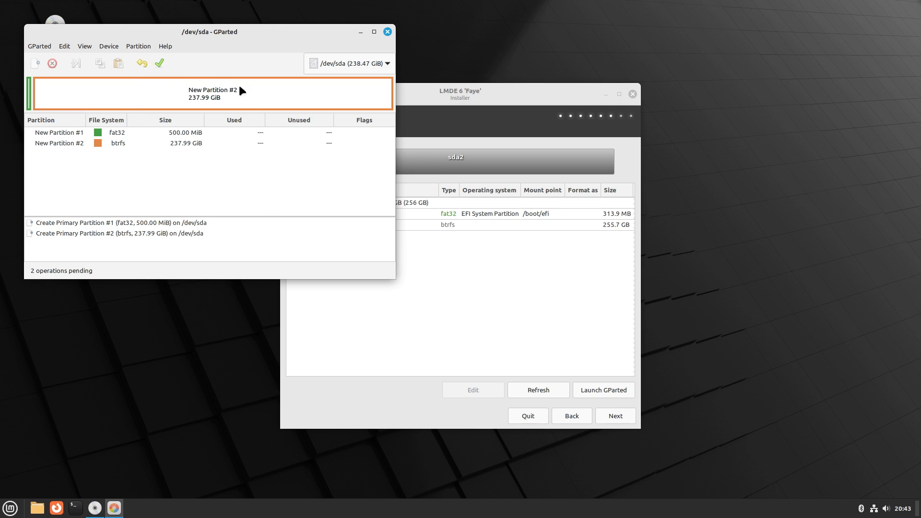
click(159, 63)
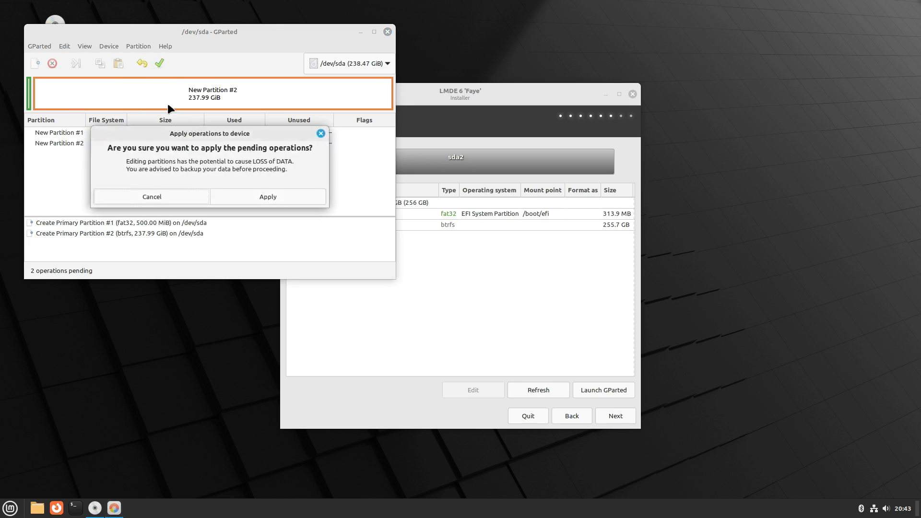
click(268, 196)
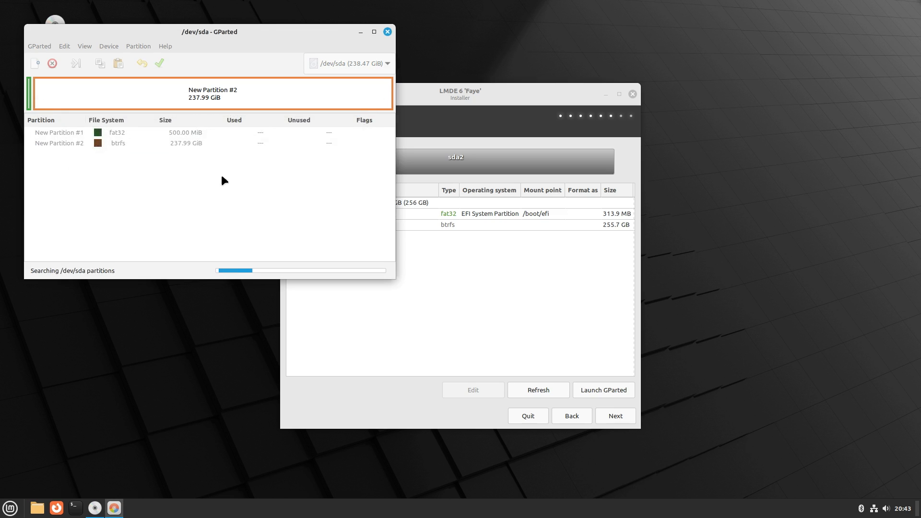
Set the boot and esp flags on /dev/sda1 instead of msftdata, then close GParted
right_click(59, 133)
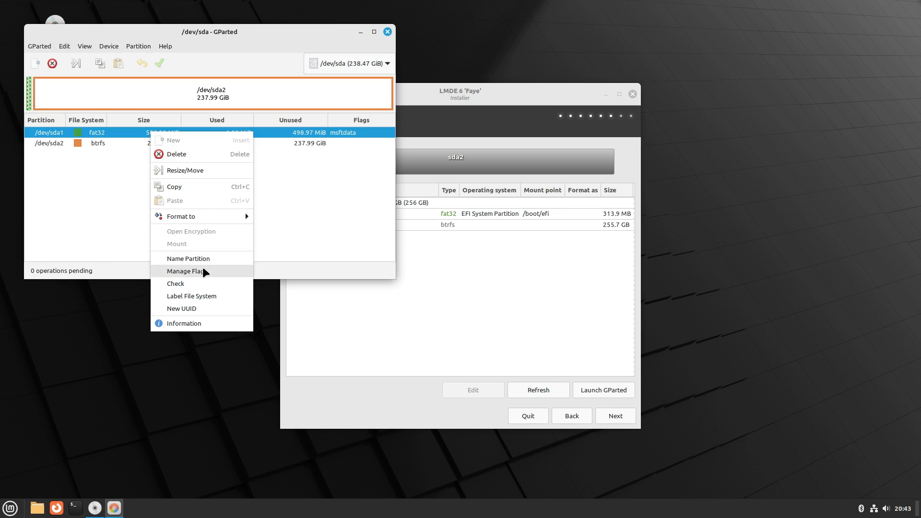
click(189, 270)
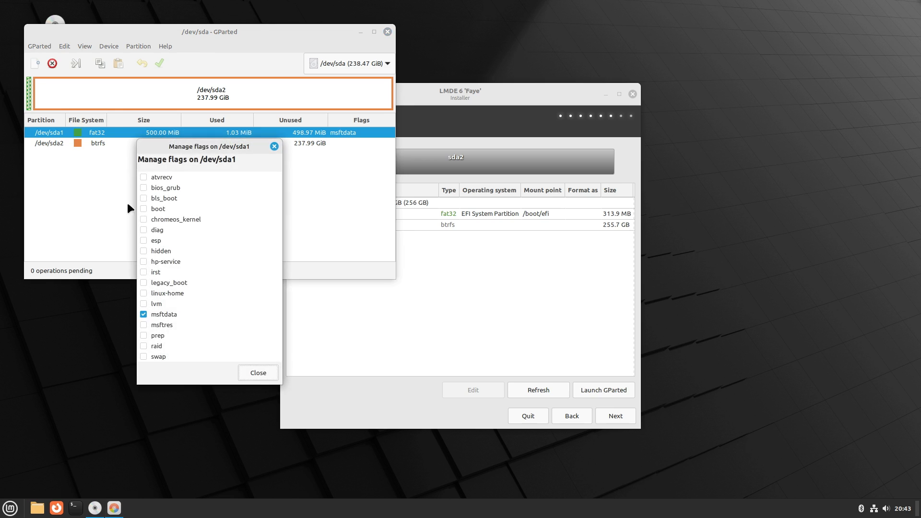
mouse_move(156, 262)
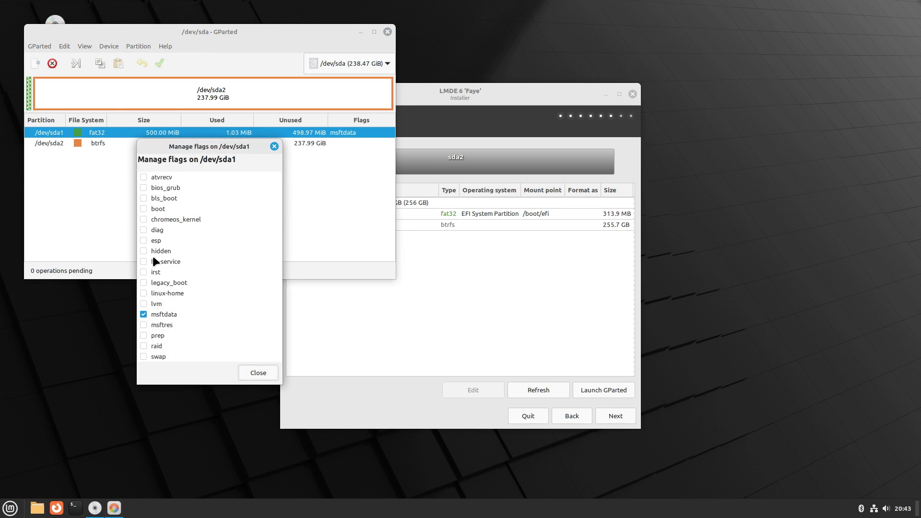
mouse_move(147, 248)
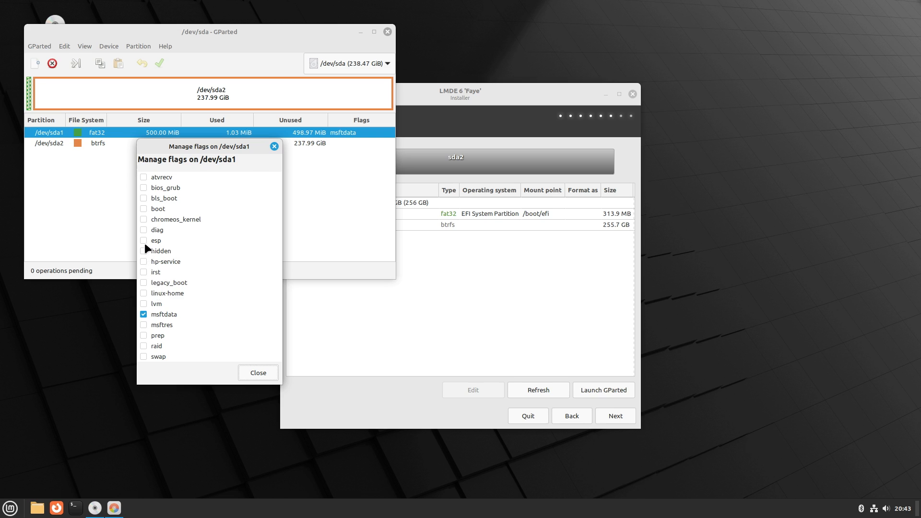
mouse_move(146, 208)
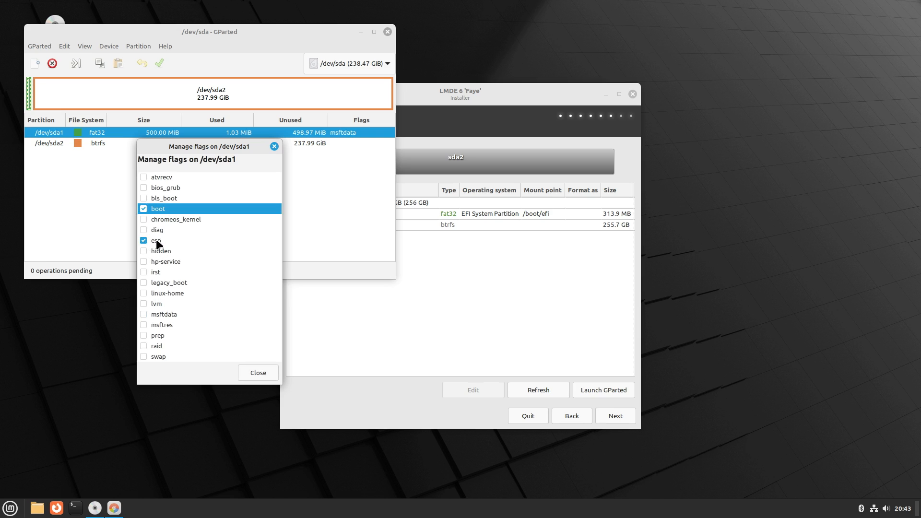
click(257, 372)
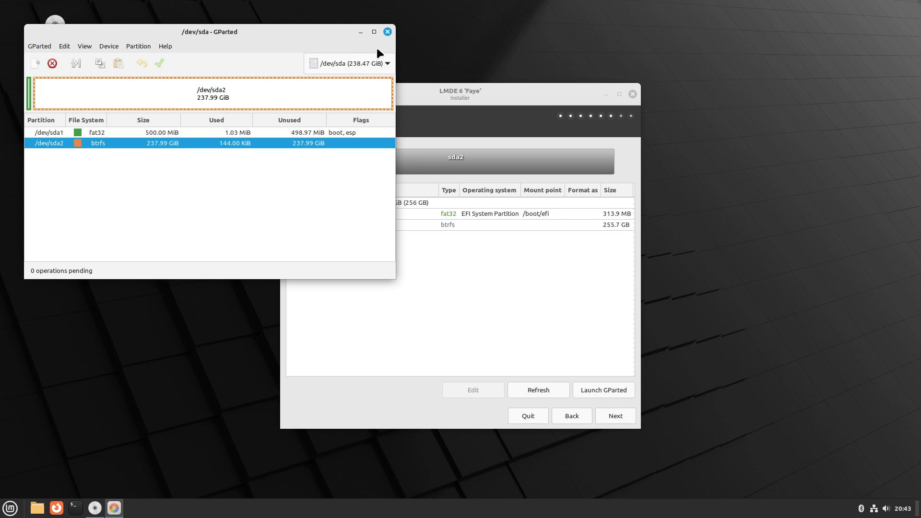
mouse_move(165, 63)
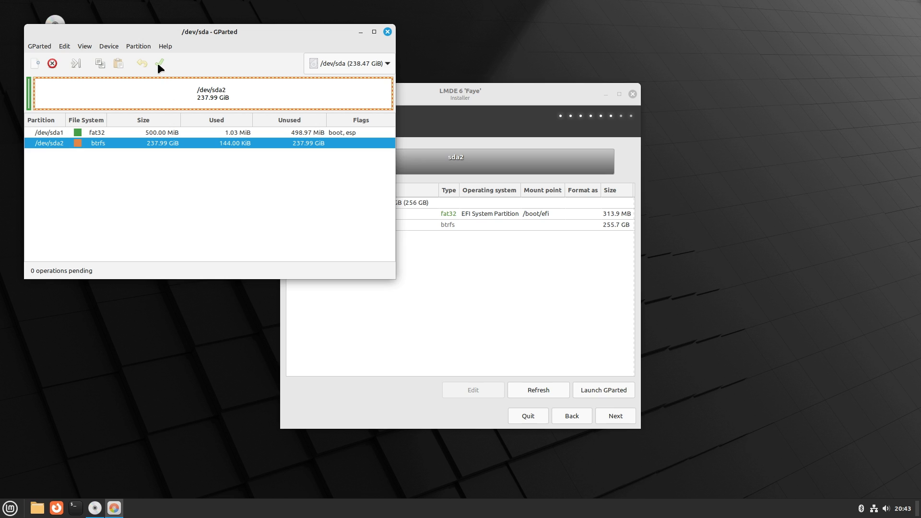
mouse_move(212, 52)
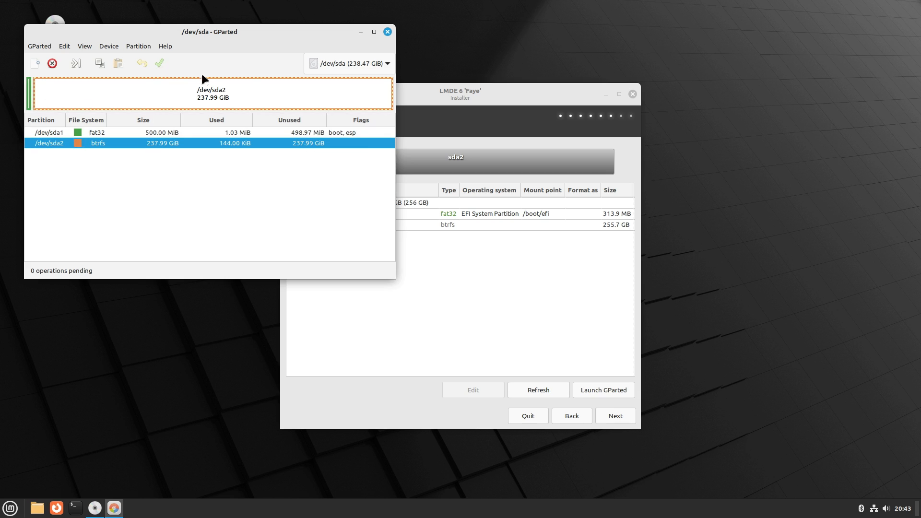
click(387, 31)
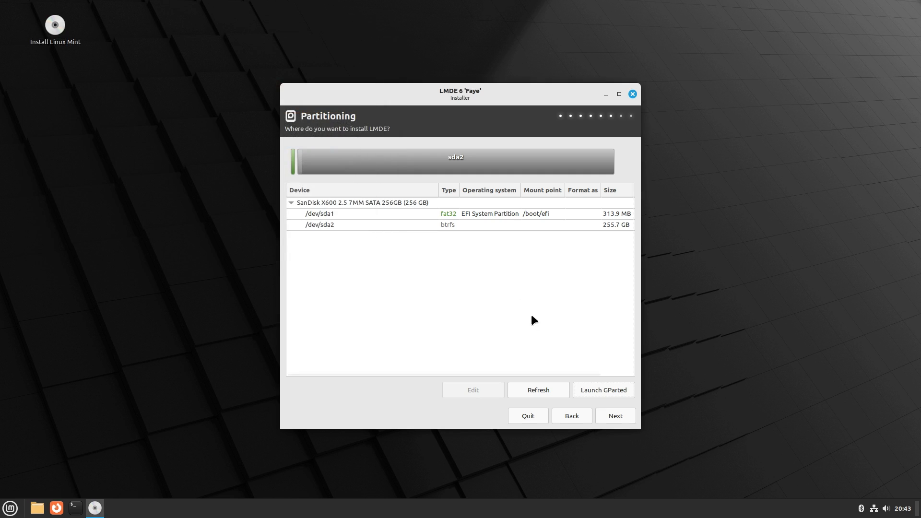
Refresh the partition list and assign sda2 as / formatted btrfs, then continue to the GRUB device choices
click(537, 389)
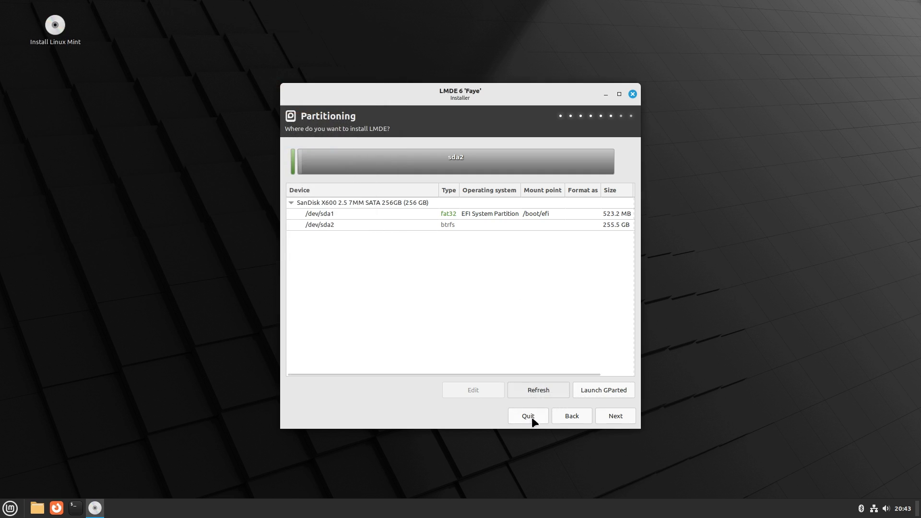
mouse_move(526, 234)
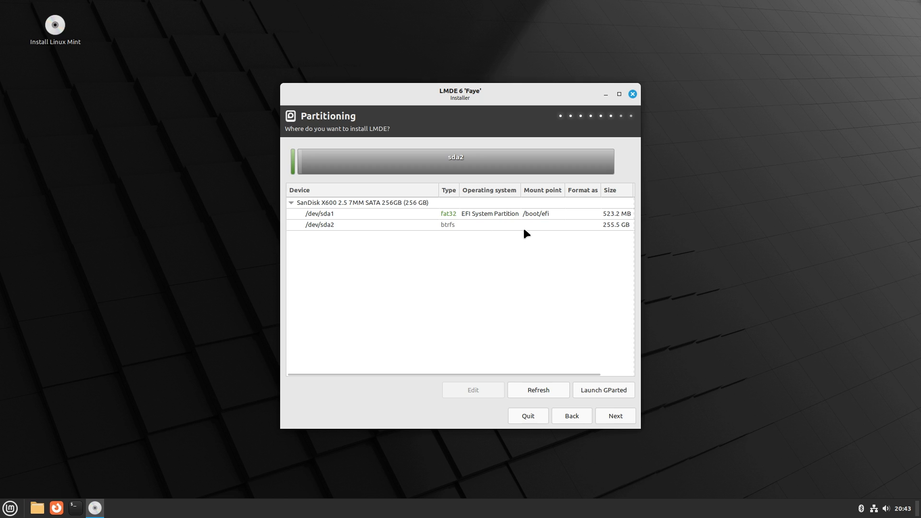
mouse_move(517, 228)
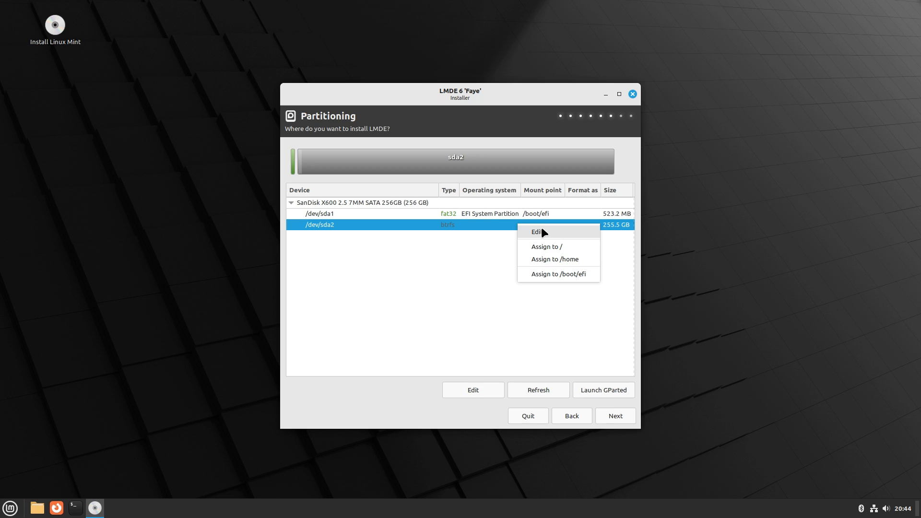
click(535, 231)
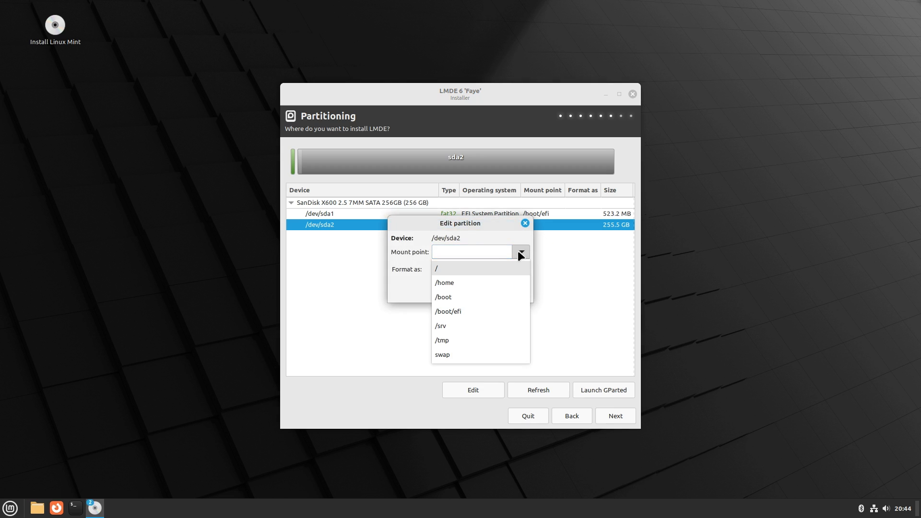
click(435, 268)
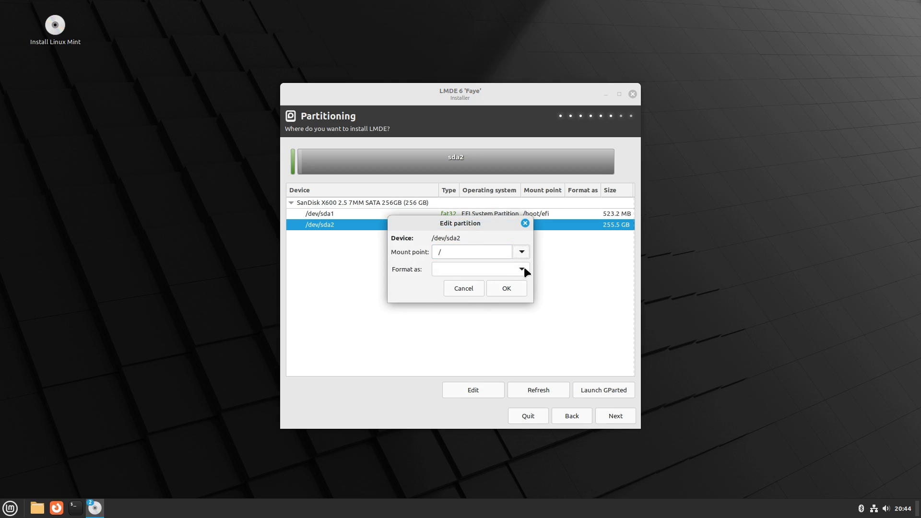
click(519, 268)
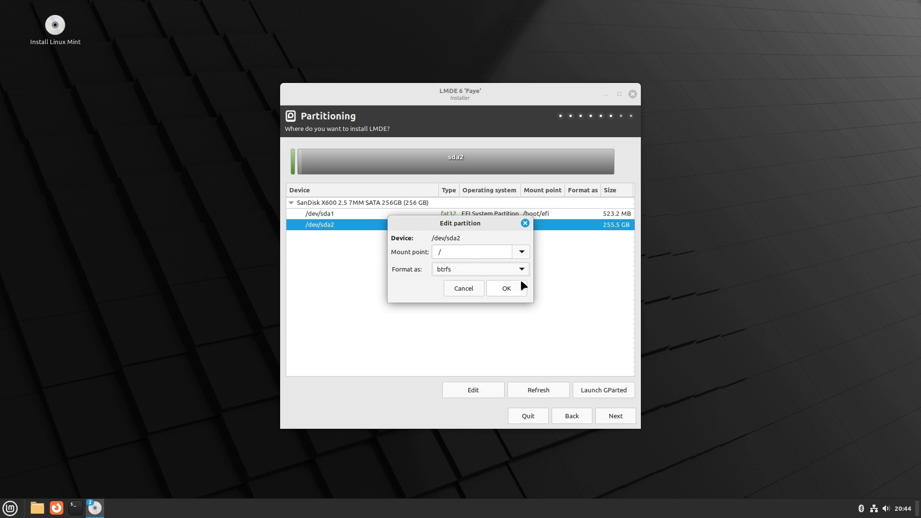
click(506, 288)
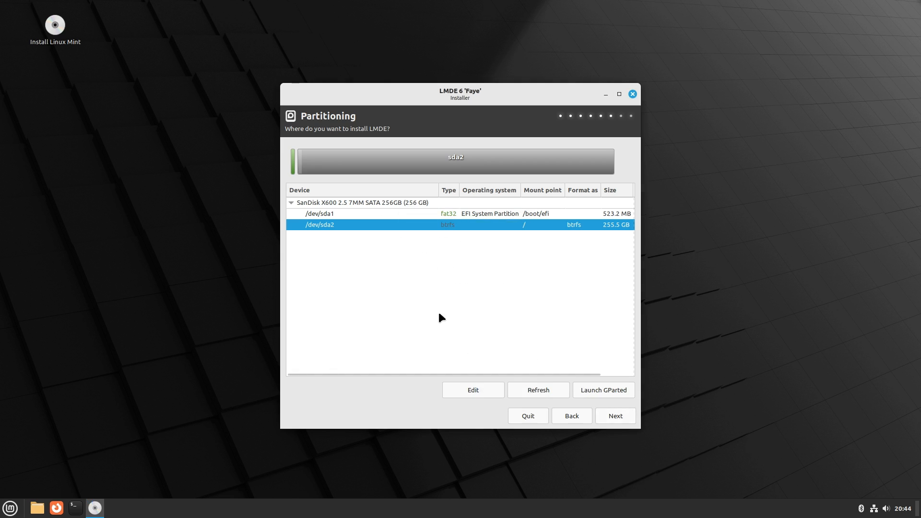
mouse_move(624, 419)
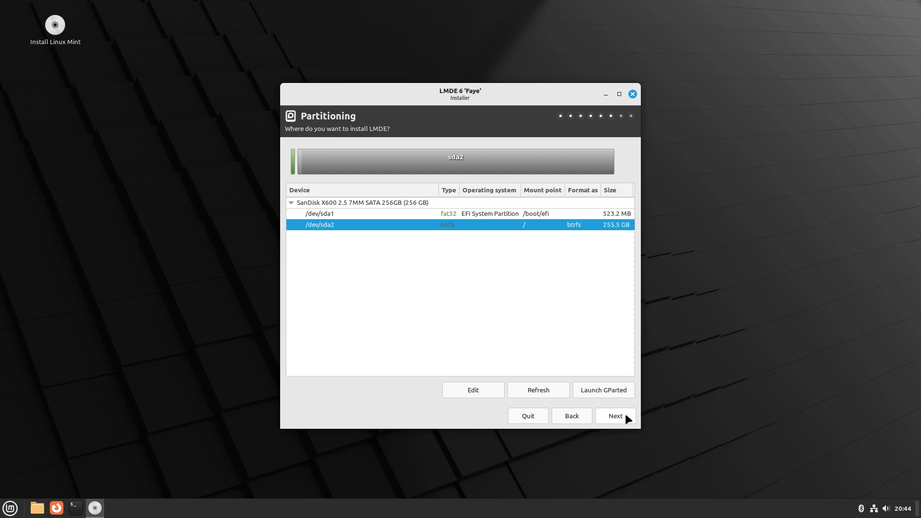
click(614, 415)
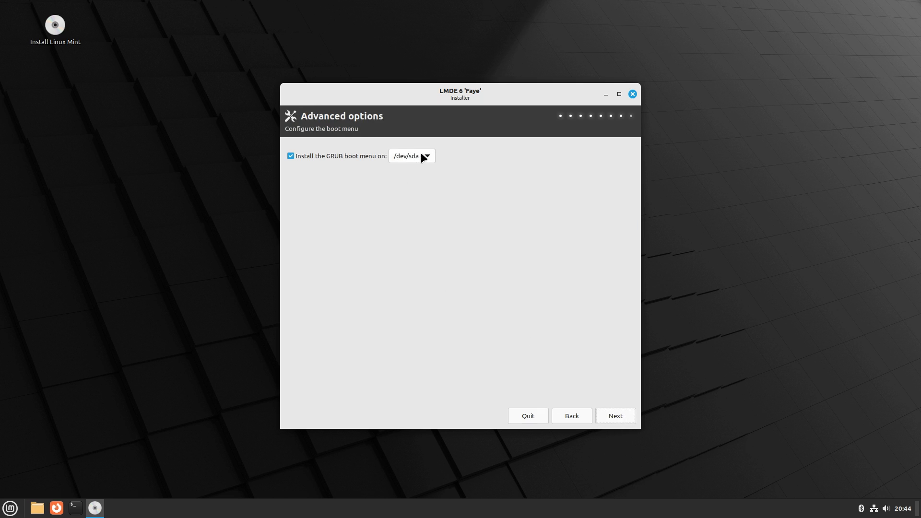
click(410, 157)
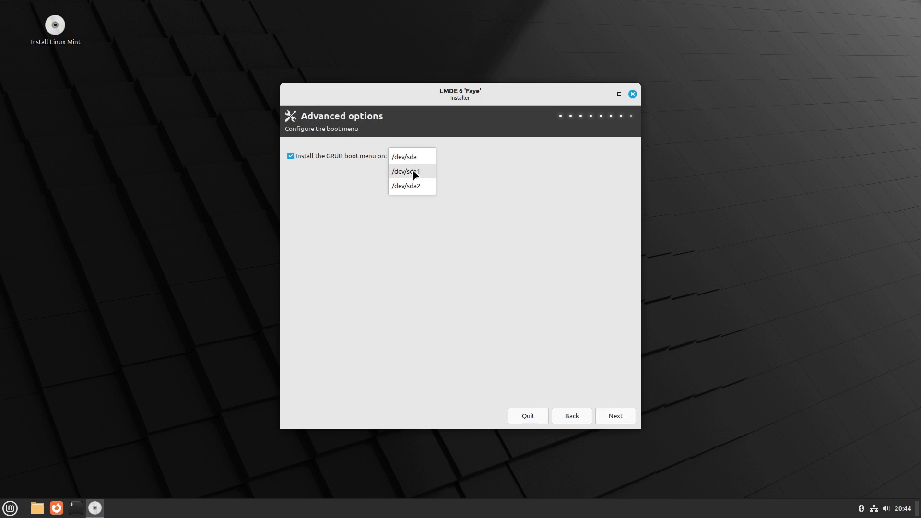
Set the GRUB boot menu to install on /dev/sda1 and start the installation
click(405, 170)
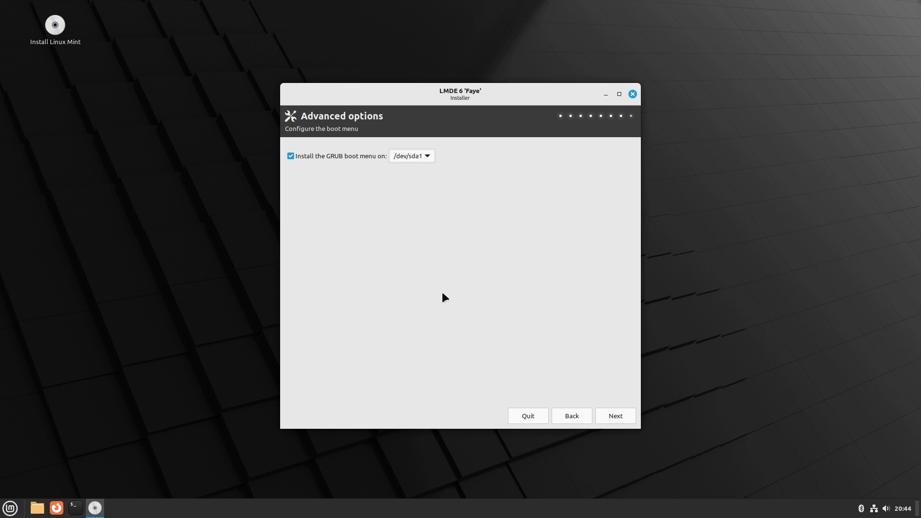
mouse_move(363, 159)
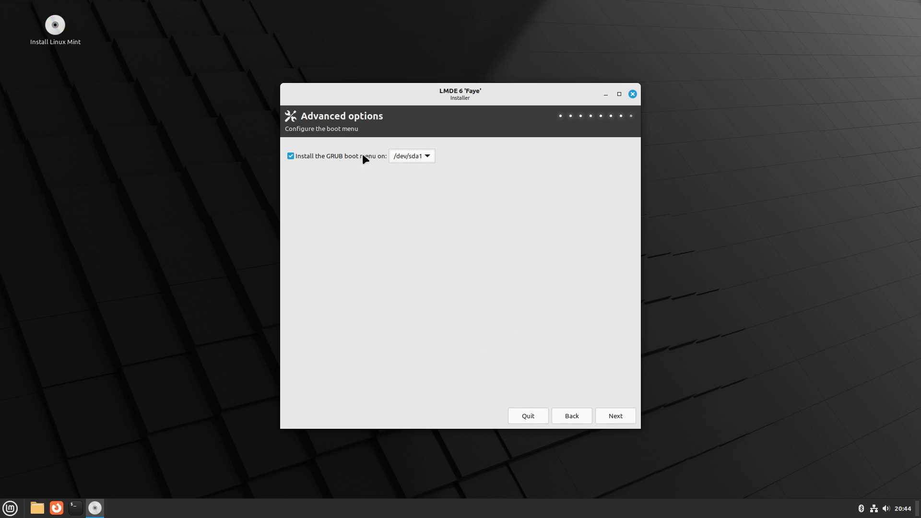
mouse_move(615, 416)
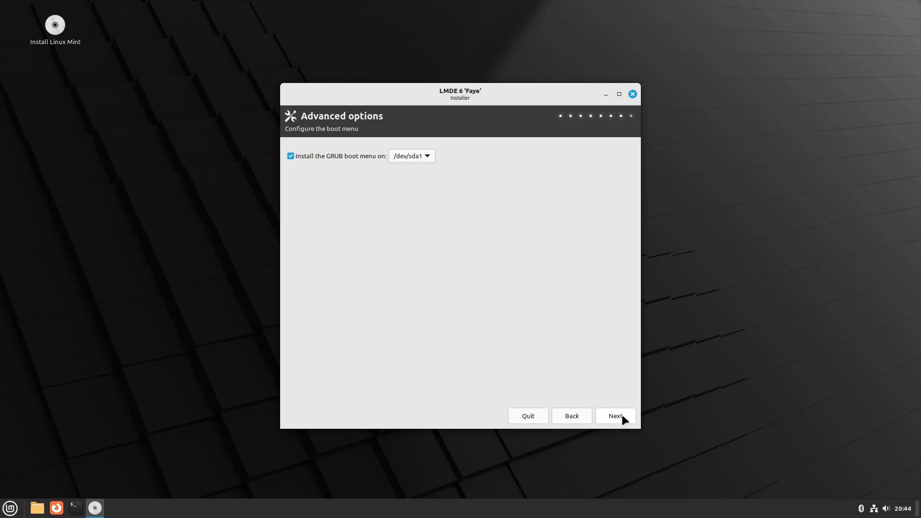
click(615, 416)
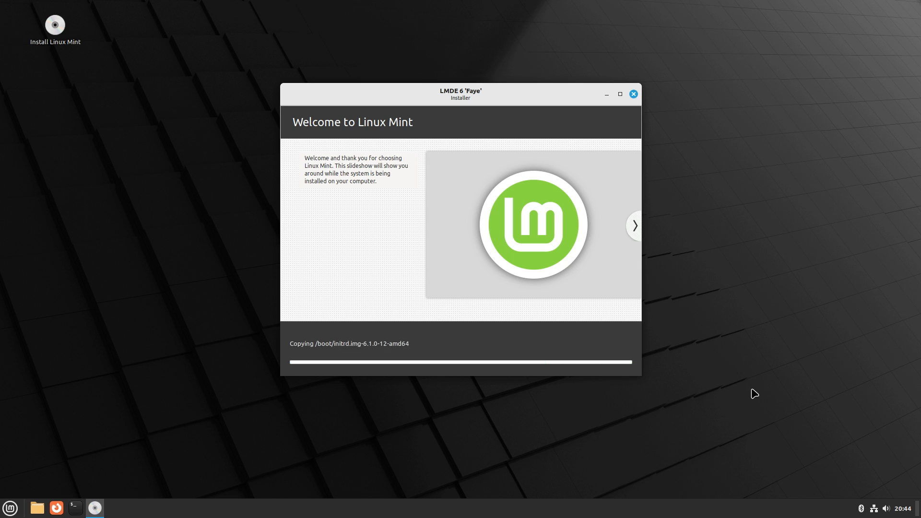
mouse_move(473, 213)
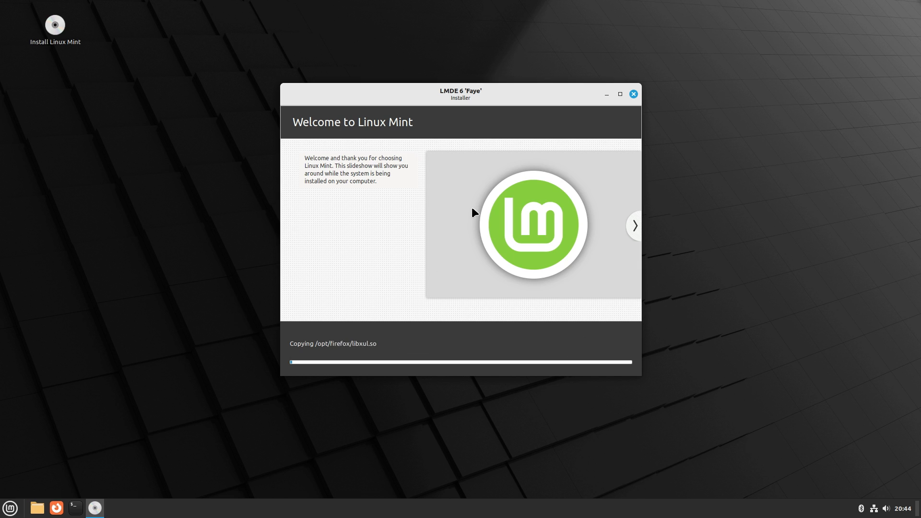
mouse_move(484, 210)
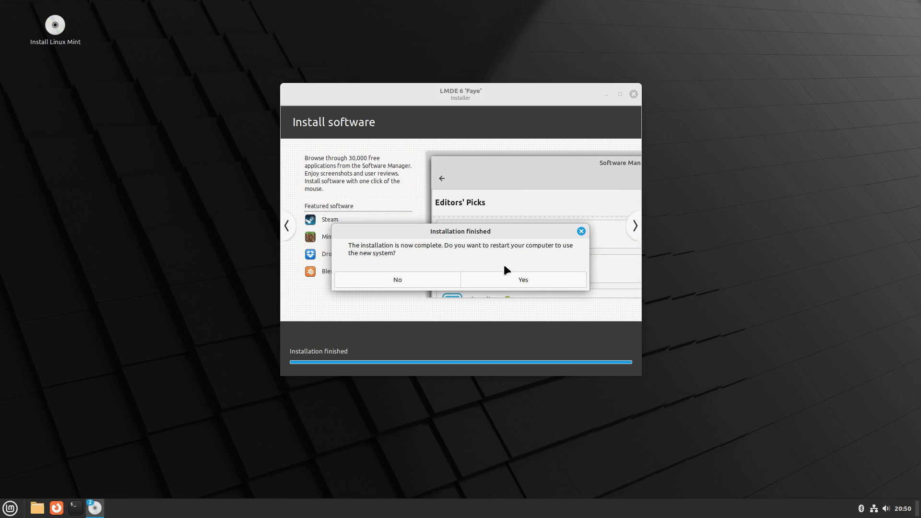
mouse_move(521, 279)
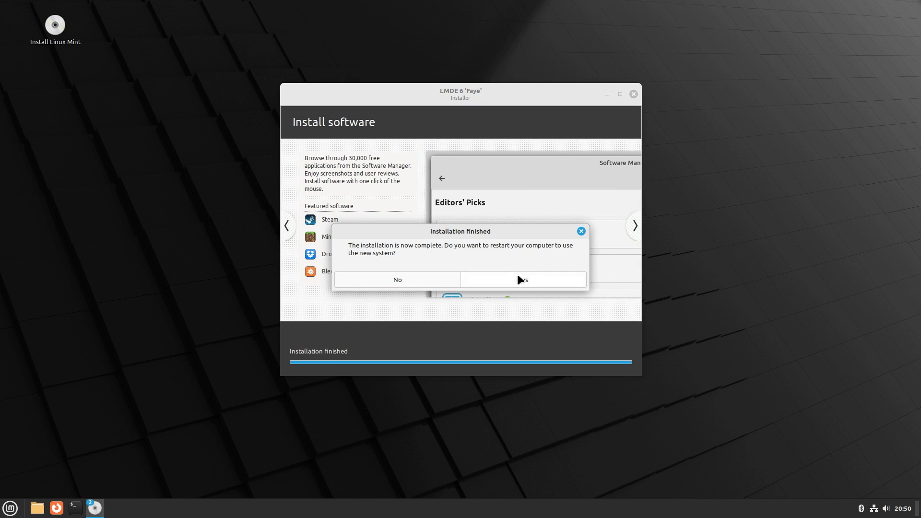
Restart after installation and boot the LMDE 6 Faye entry from the GRUB menu
click(522, 279)
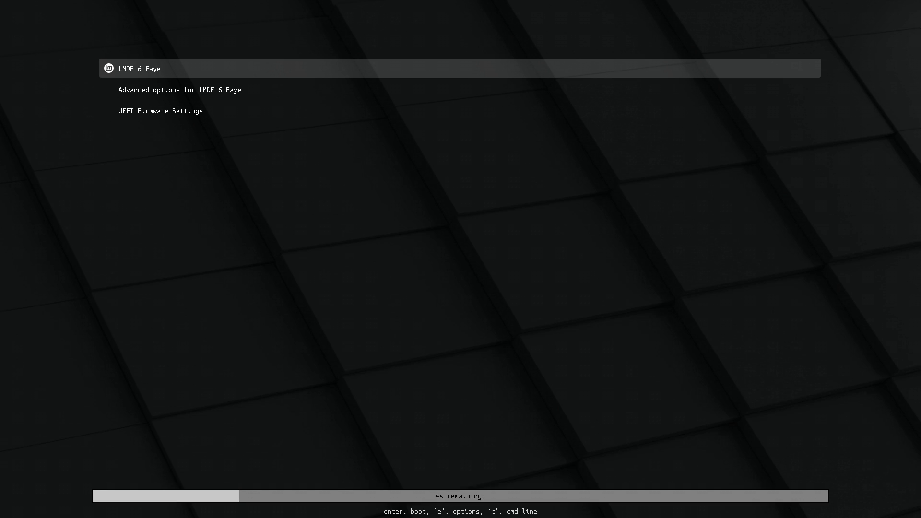
key(Return)
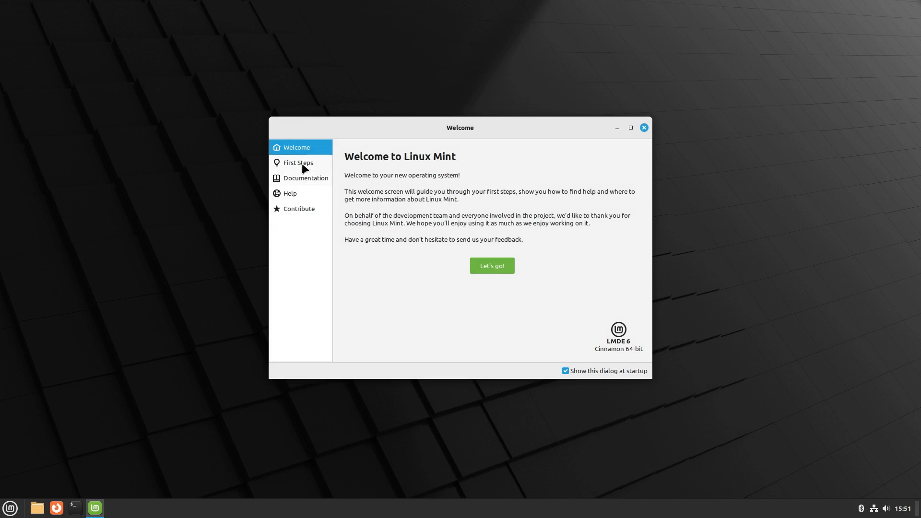
mouse_move(491, 266)
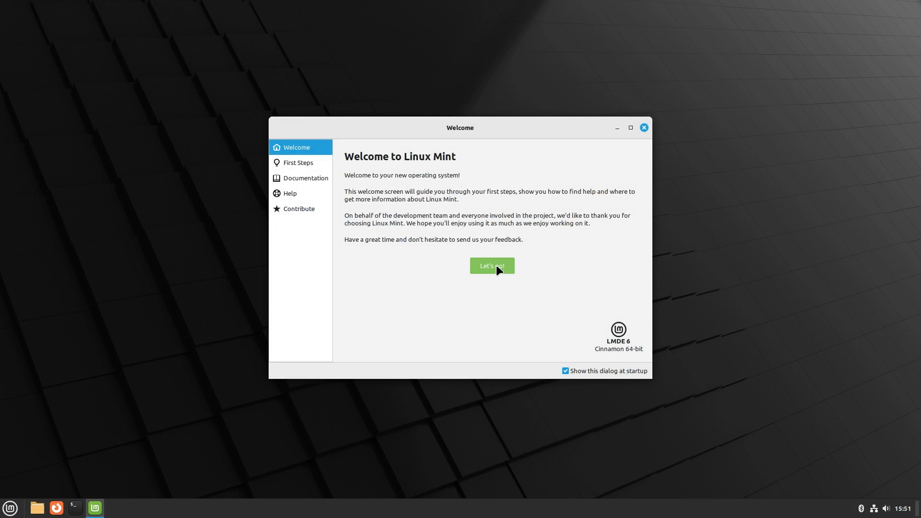
Launch Timeshift from the Welcome app's First Steps page
click(491, 266)
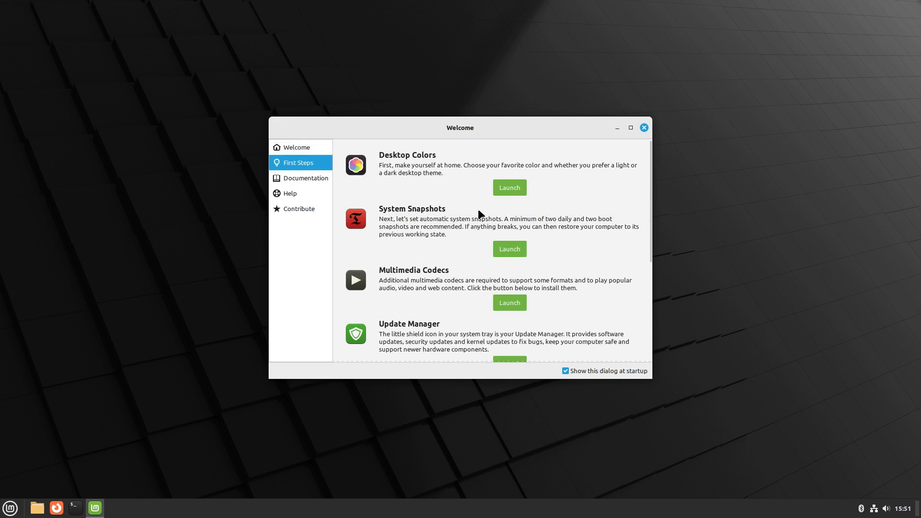
mouse_move(420, 169)
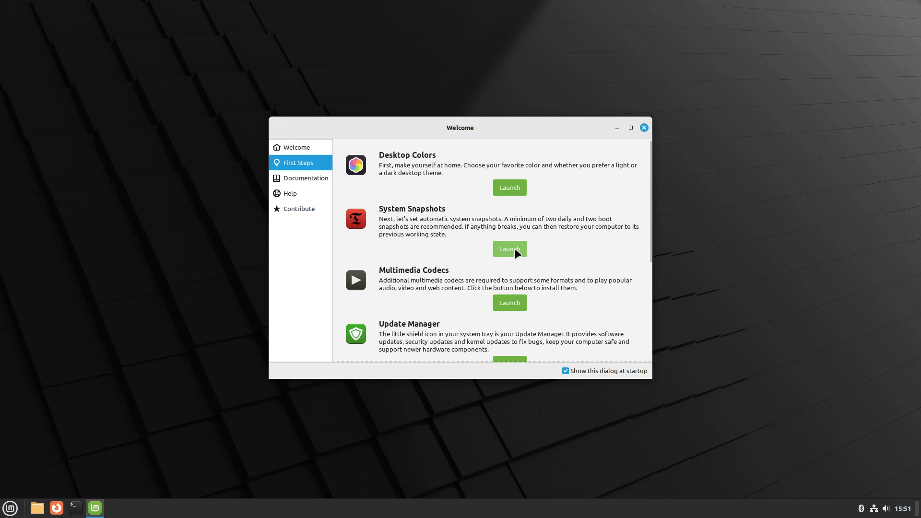
click(508, 249)
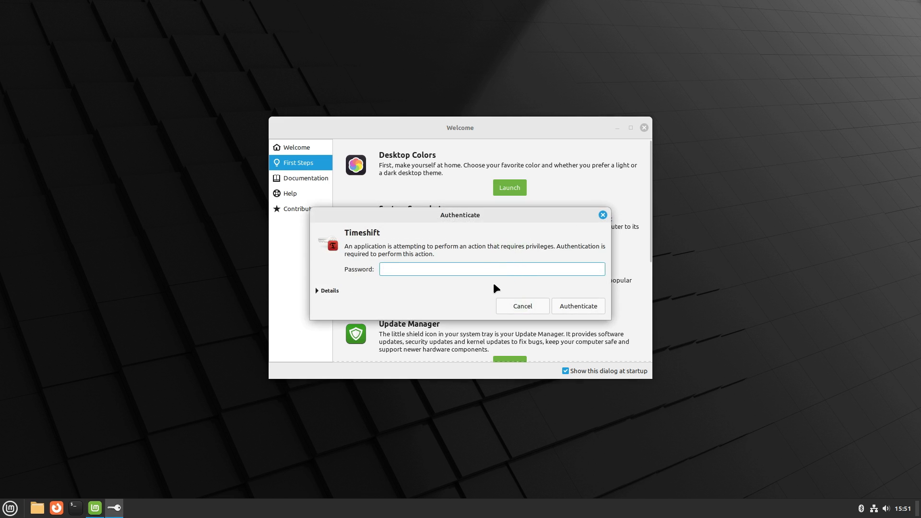
click(522, 305)
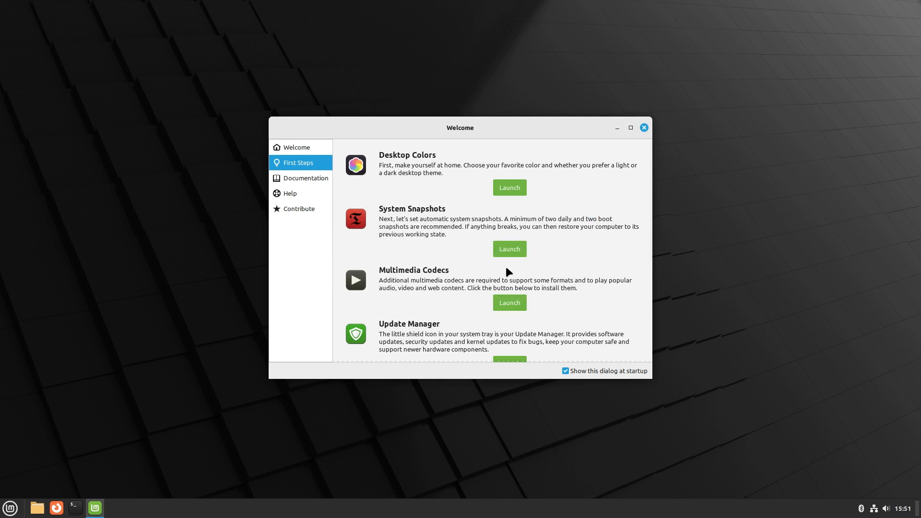
click(509, 249)
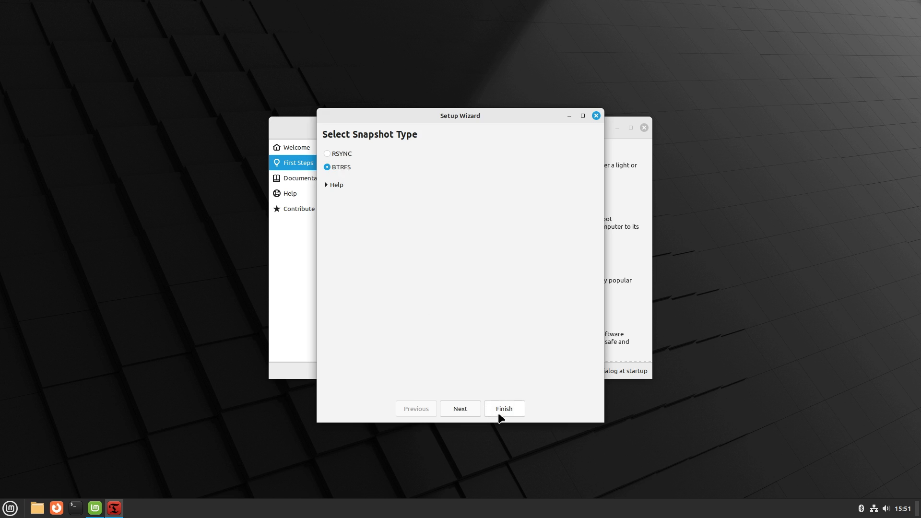
Complete the Timeshift wizard with BTRFS type, sda2 location and daily scheduled snapshots
click(460, 409)
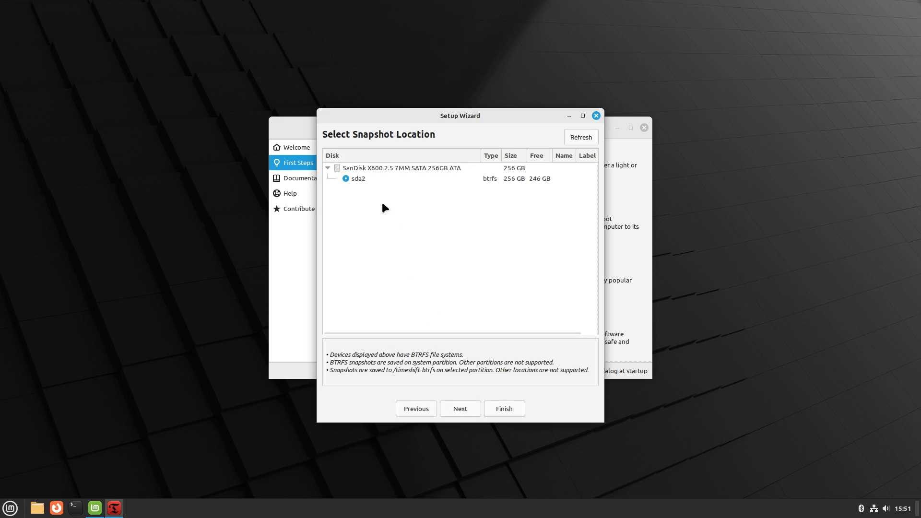
mouse_move(376, 178)
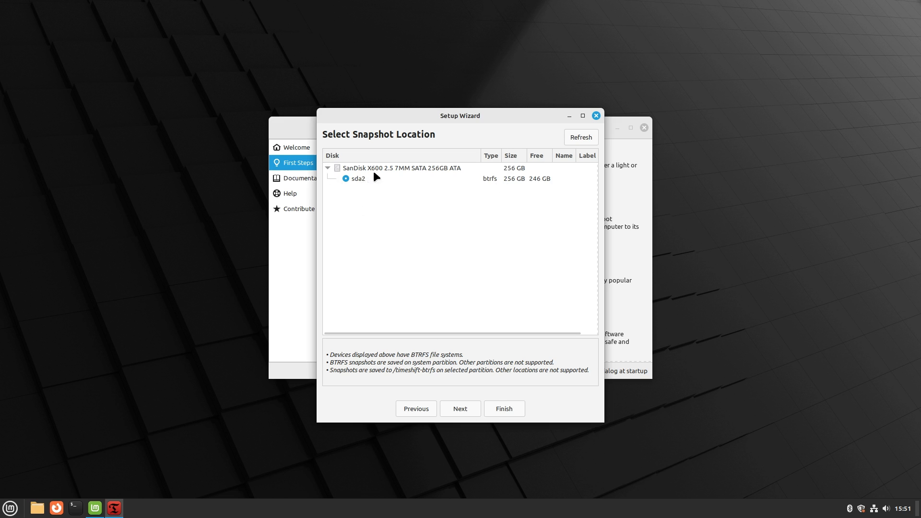
mouse_move(477, 359)
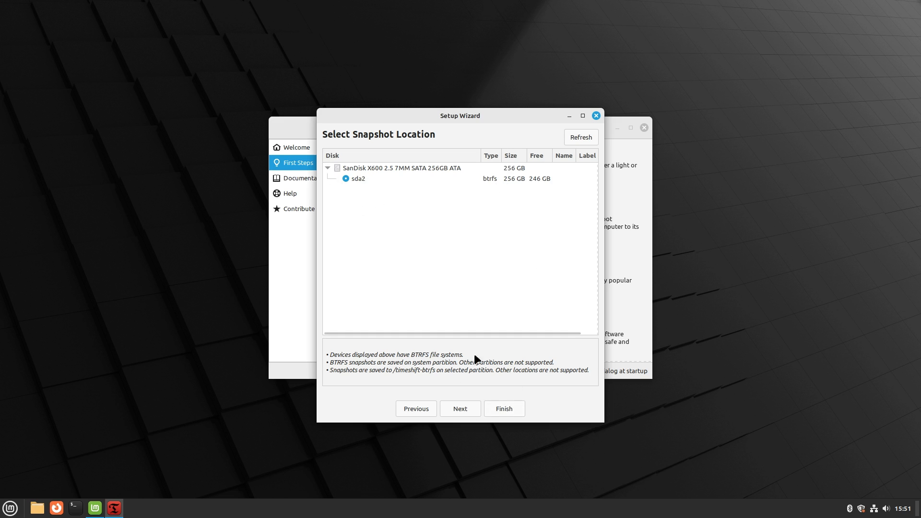
click(460, 408)
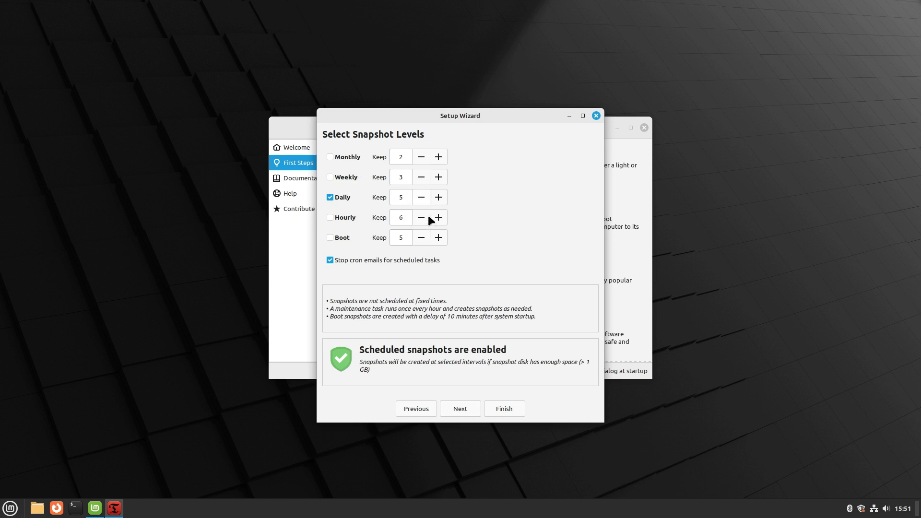
mouse_move(331, 179)
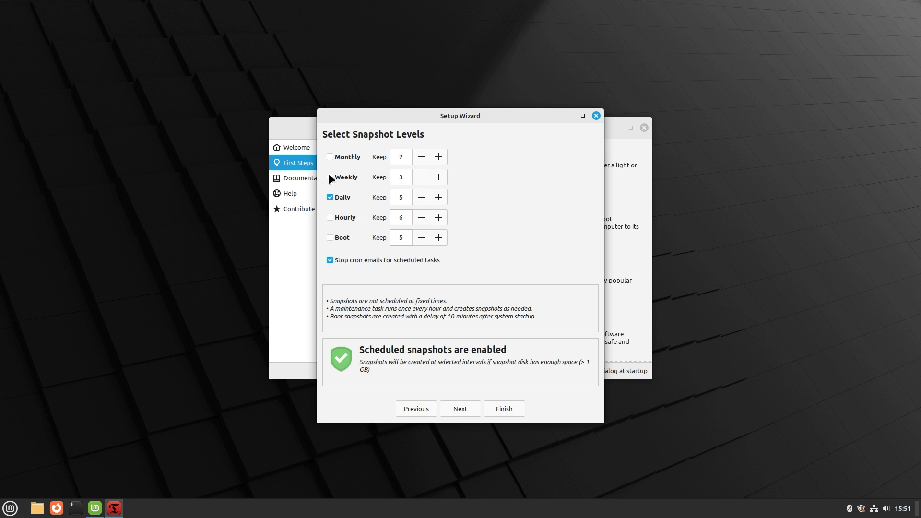
mouse_move(352, 272)
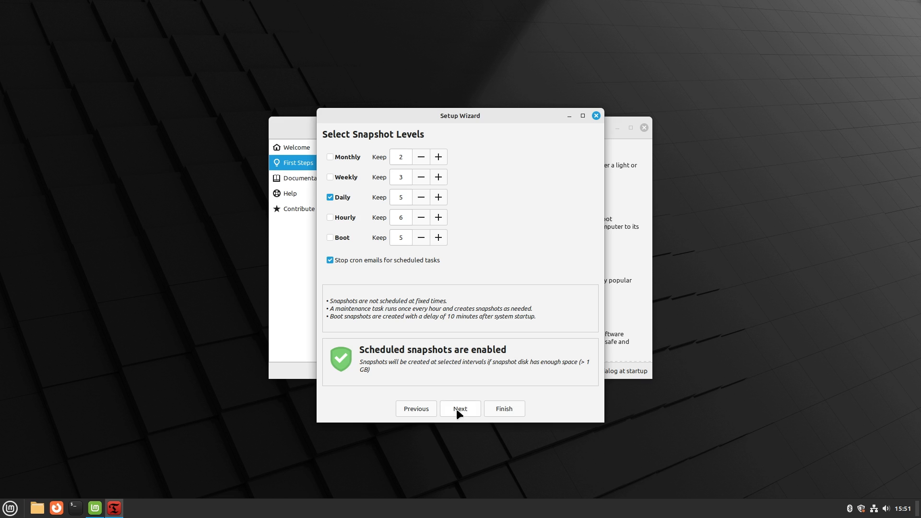
click(460, 409)
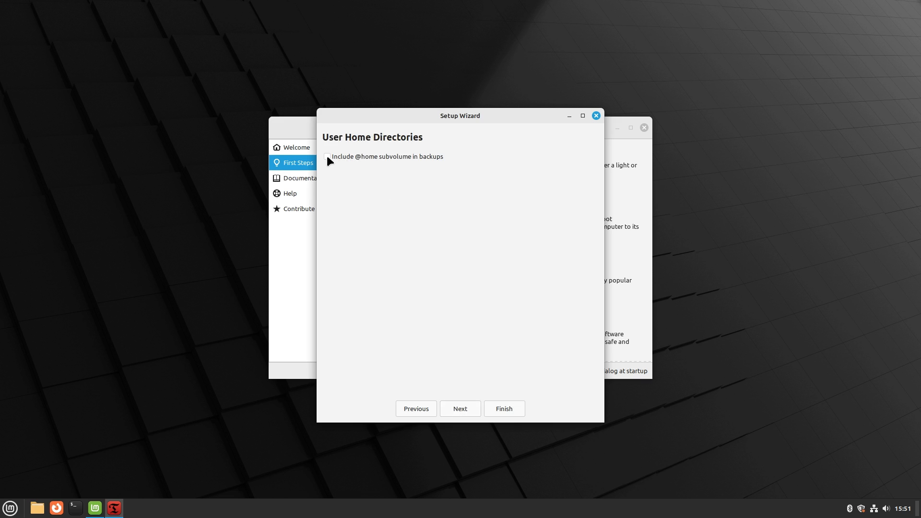
click(326, 156)
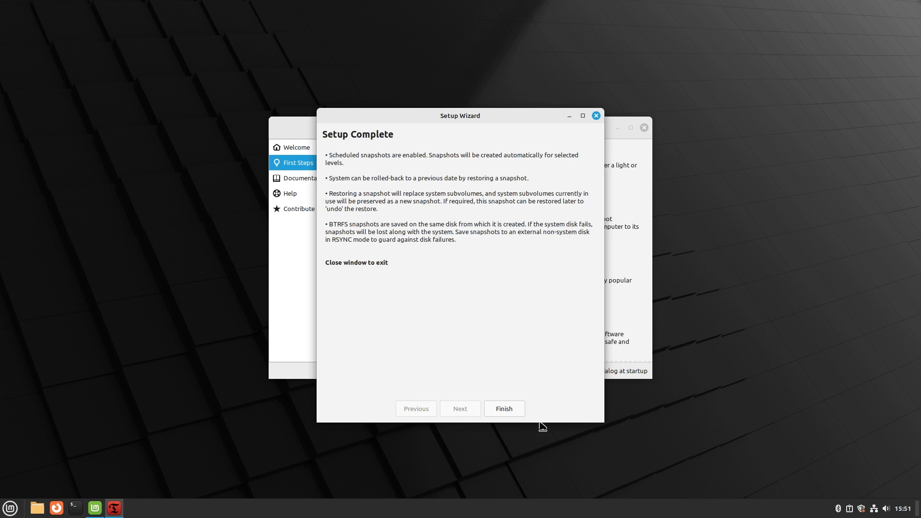
Create a first BTRFS snapshot of the system and comment it 'after initi'
click(503, 409)
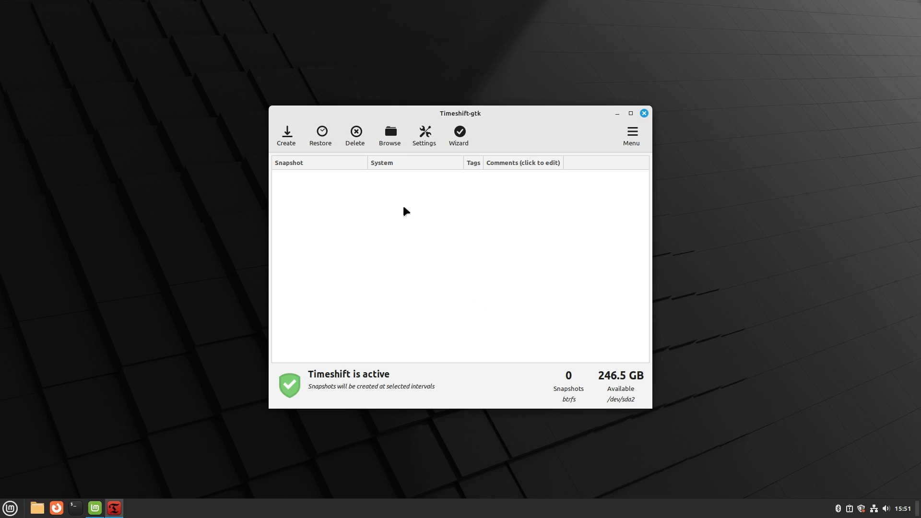
click(286, 136)
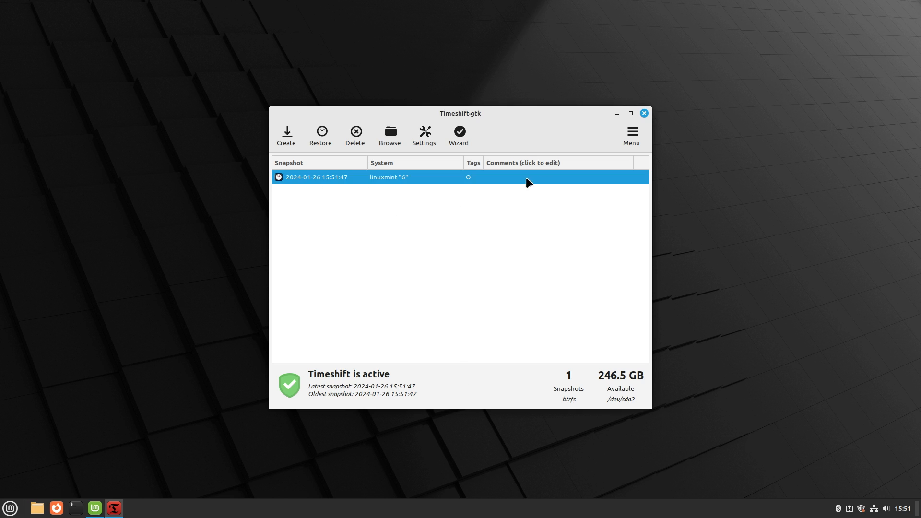
right_click(526, 177)
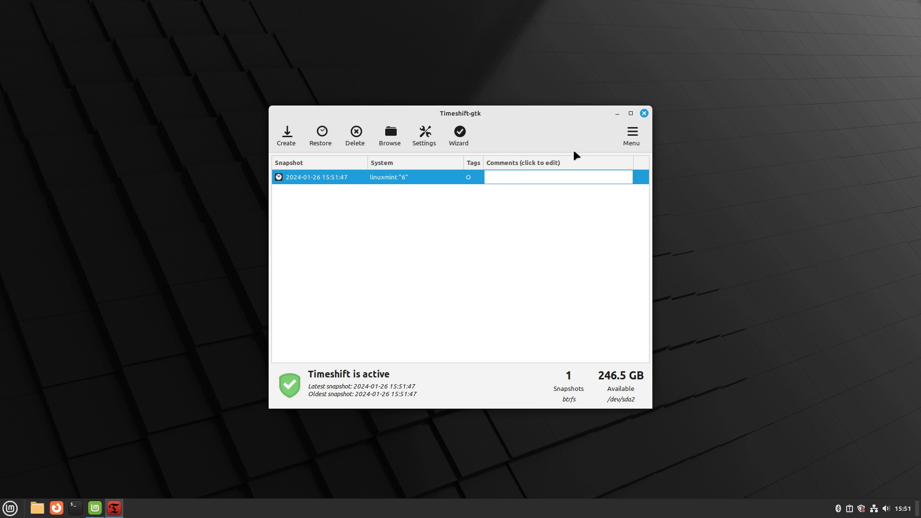
click(558, 176)
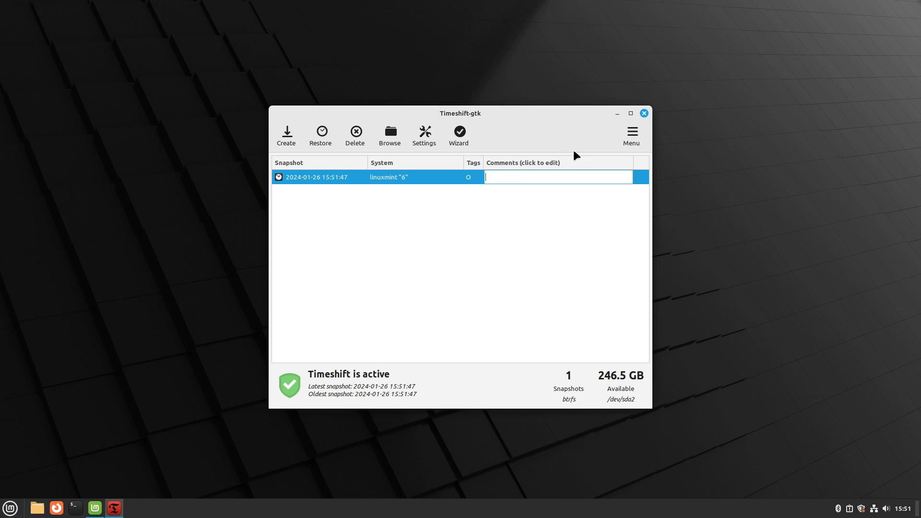
text(after initi)
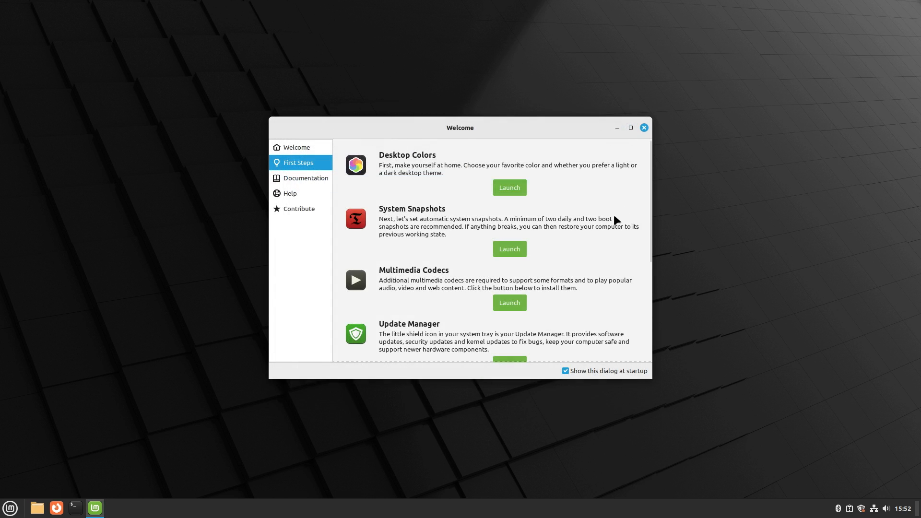
scroll(down, 3)
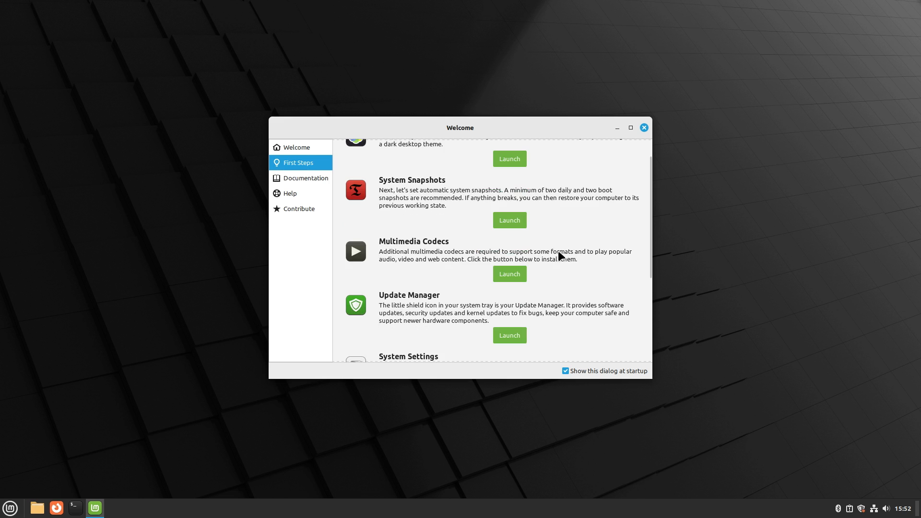
mouse_move(213, 463)
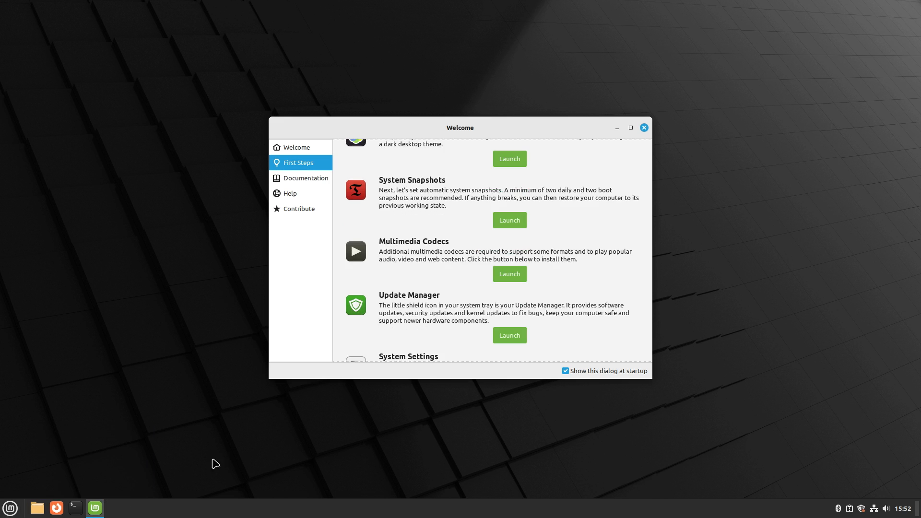
mouse_move(282, 432)
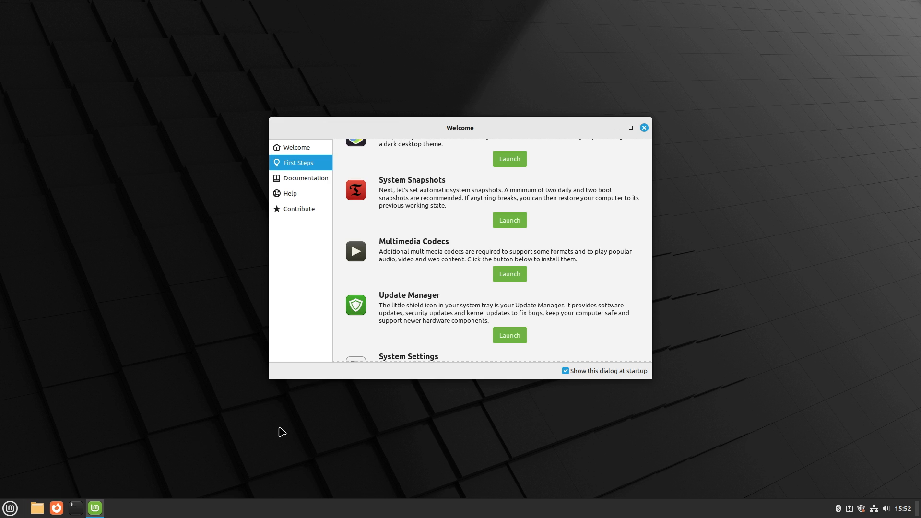
mouse_move(503, 145)
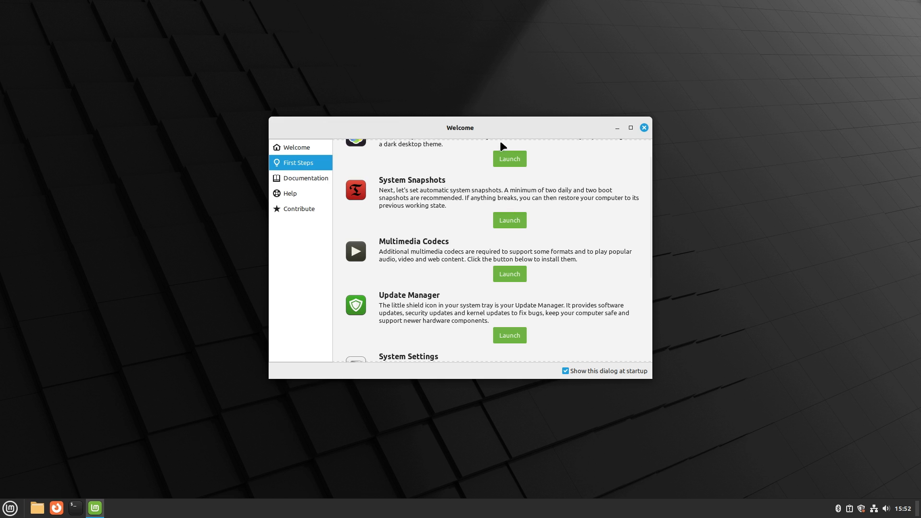
mouse_move(74, 508)
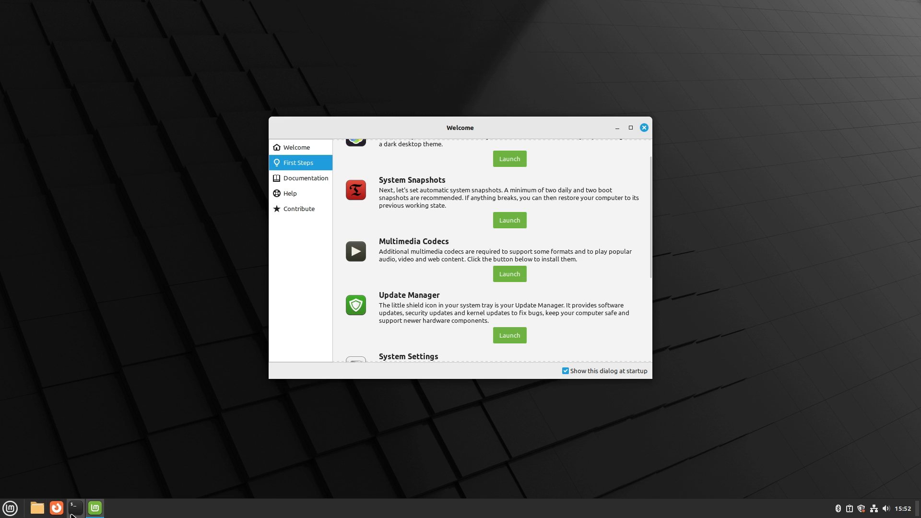
Close Timeshift, briefly open and close a terminal, returning to the Welcome First Steps list
click(75, 507)
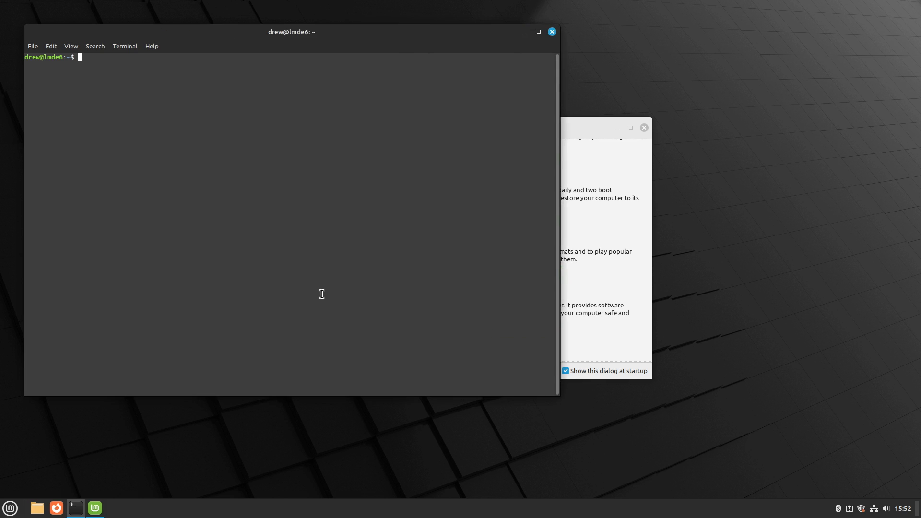
mouse_move(174, 82)
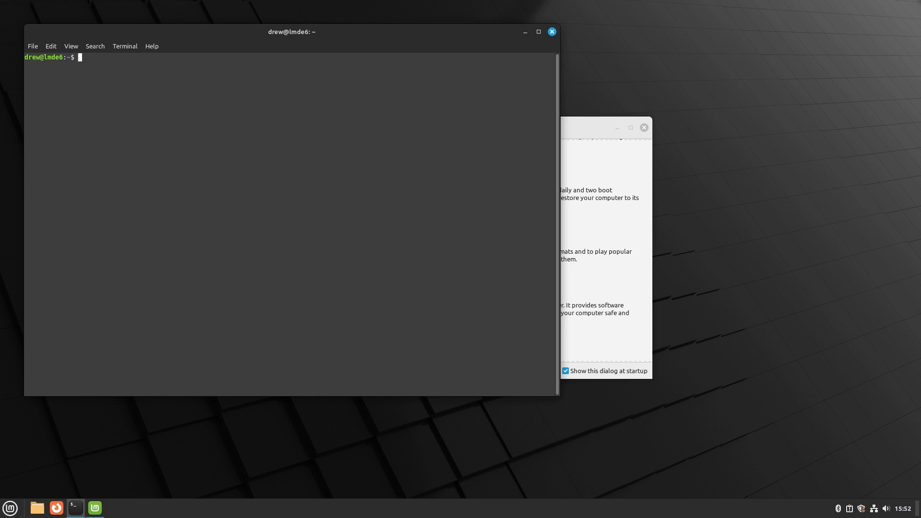
click(598, 247)
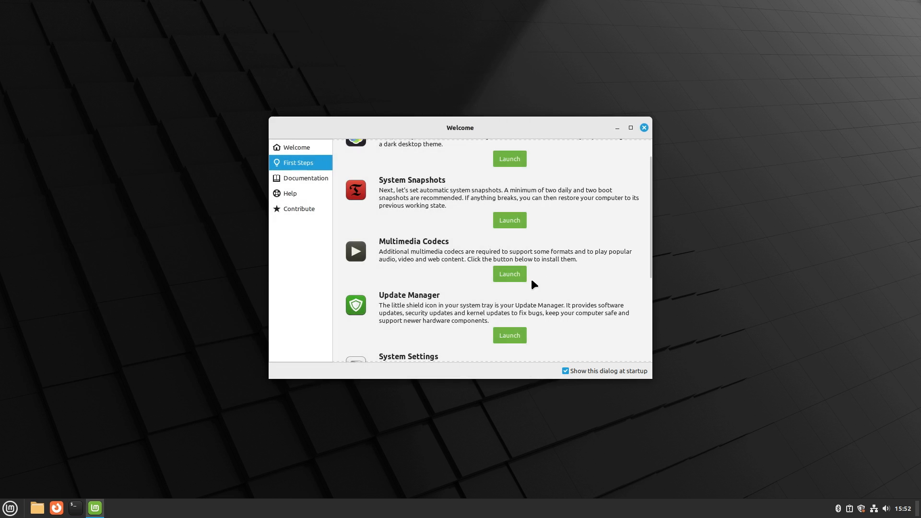
scroll(up, 3)
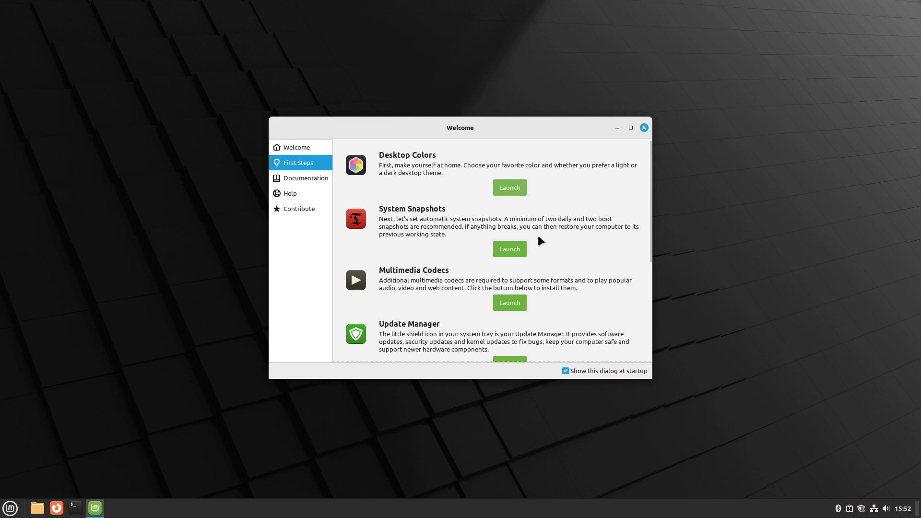
mouse_move(509, 187)
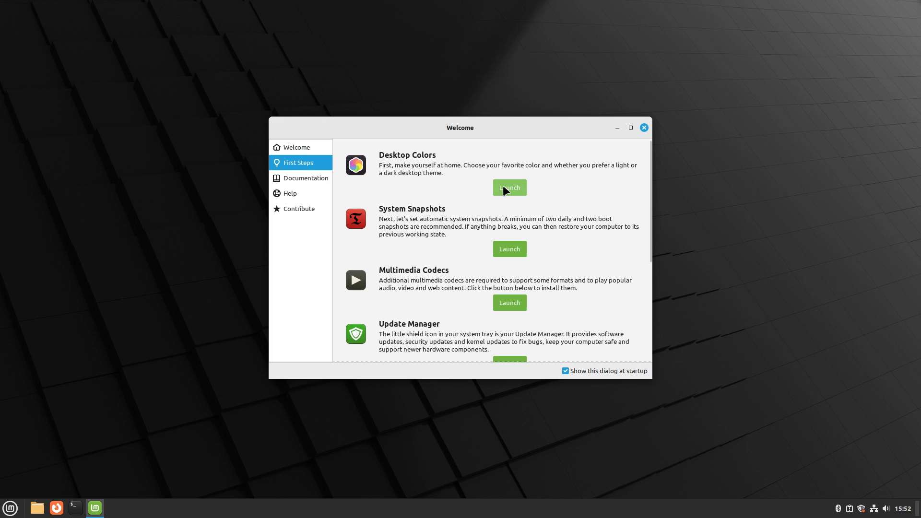
Set the desktop appearance to Dark in Themes and close Themes and the Welcome window
click(509, 188)
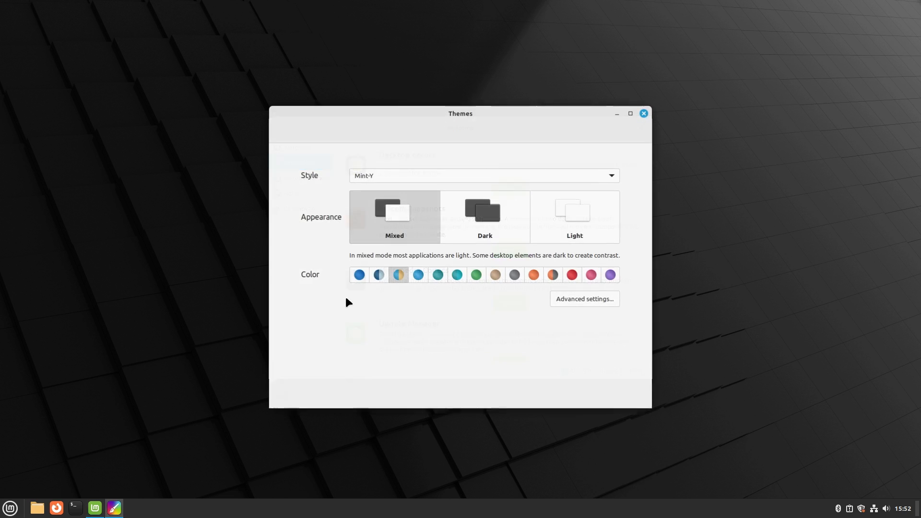
mouse_move(389, 189)
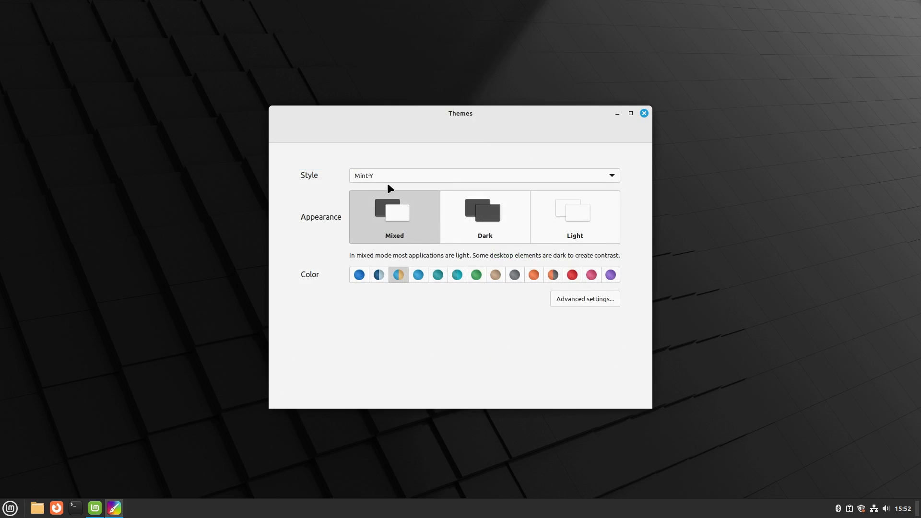
click(484, 217)
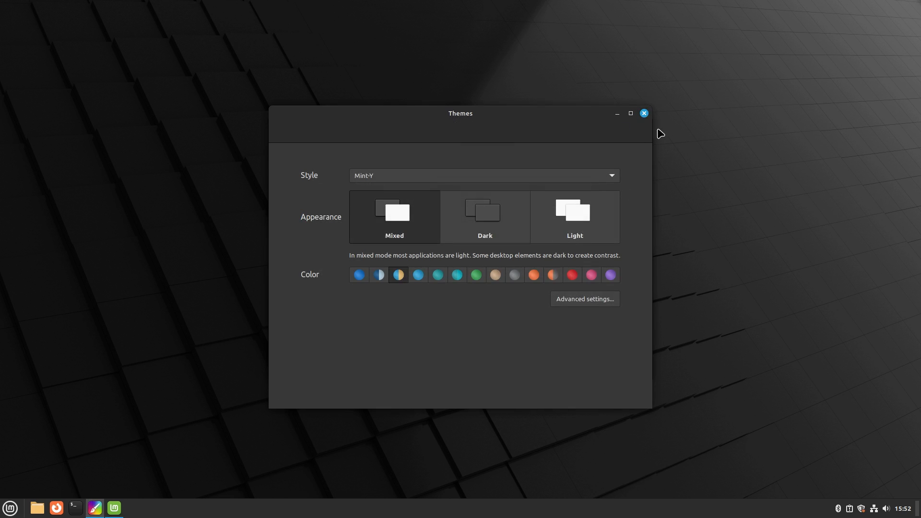
click(643, 113)
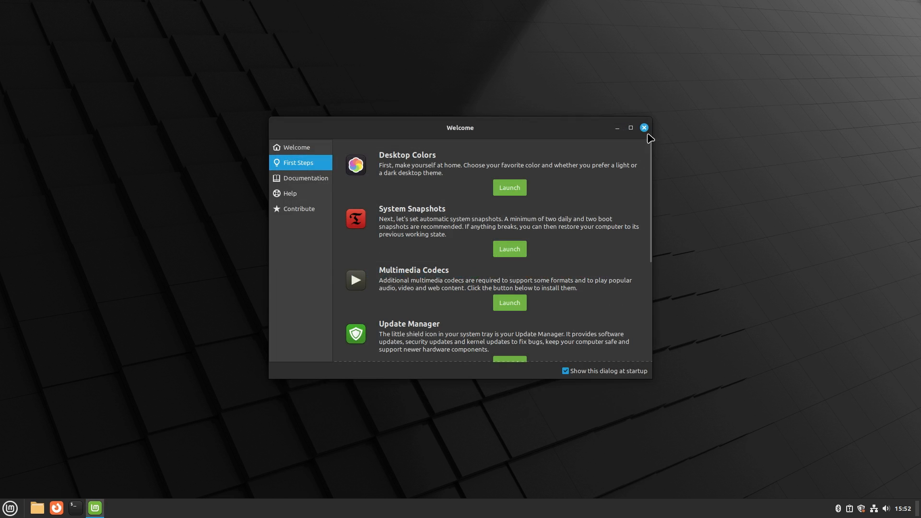
click(643, 127)
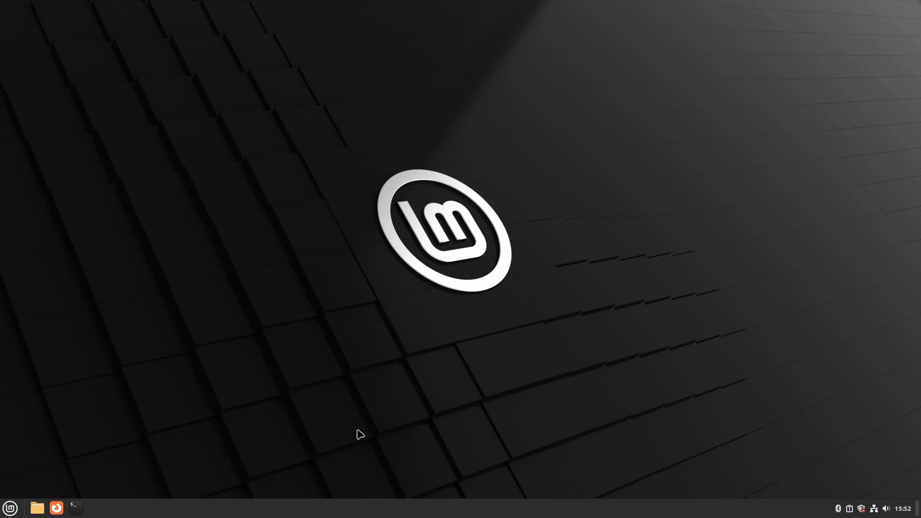
mouse_move(374, 429)
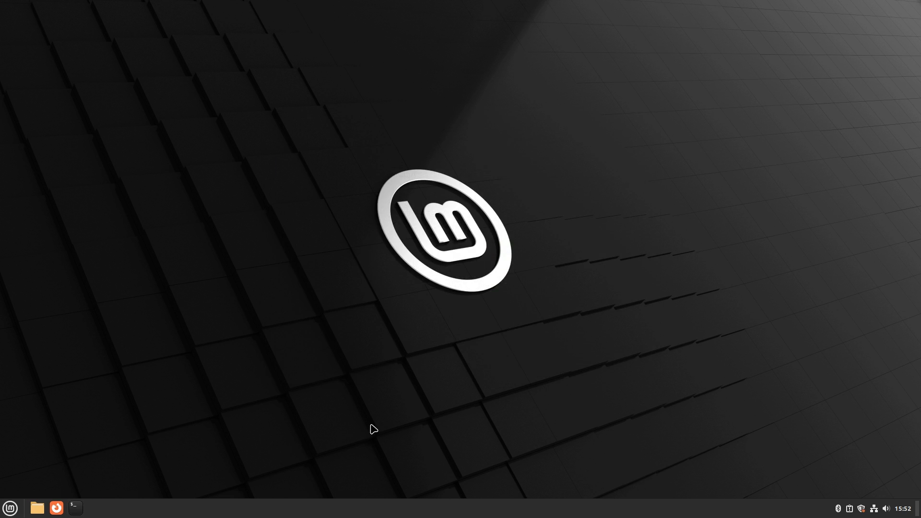